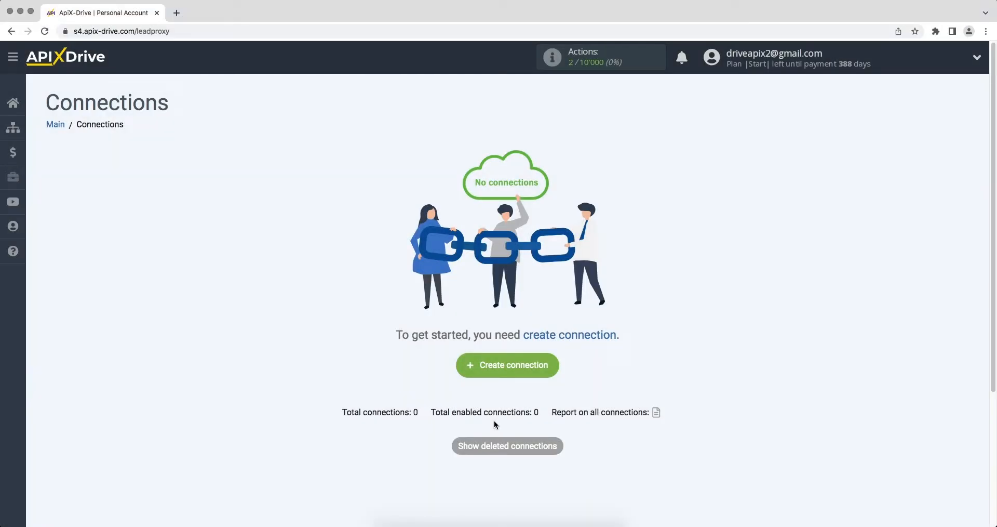
Create a new connection with Google Sheets as source using the Get ROWS (new) action
{"action": "left_click", "coordinate": [506, 364]}
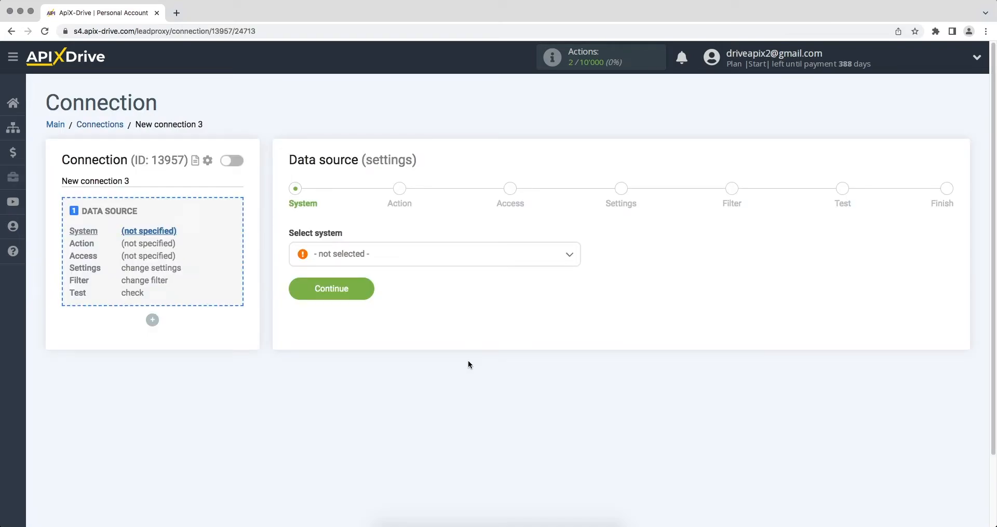
{"action": "left_click", "coordinate": [434, 253]}
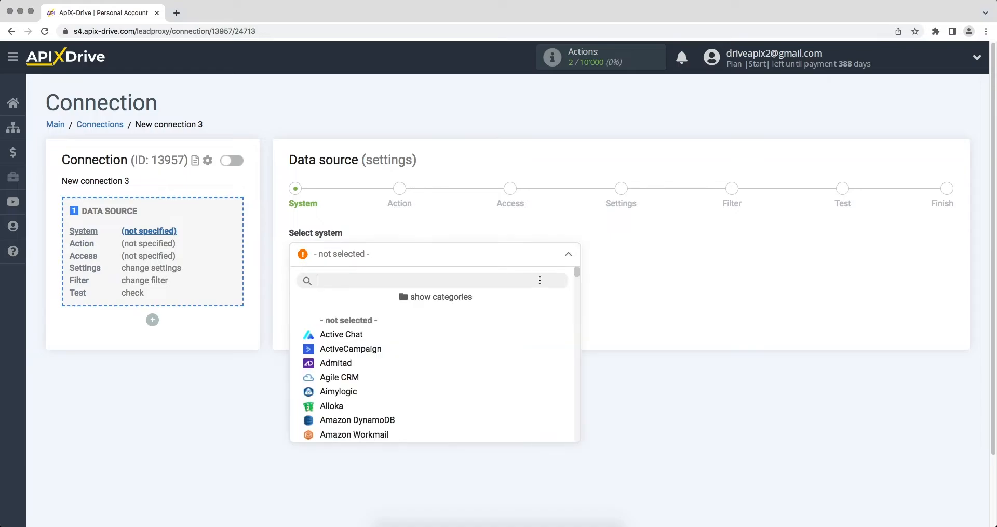
{"action": "scroll", "scroll_direction": "down", "scroll_amount": 3}
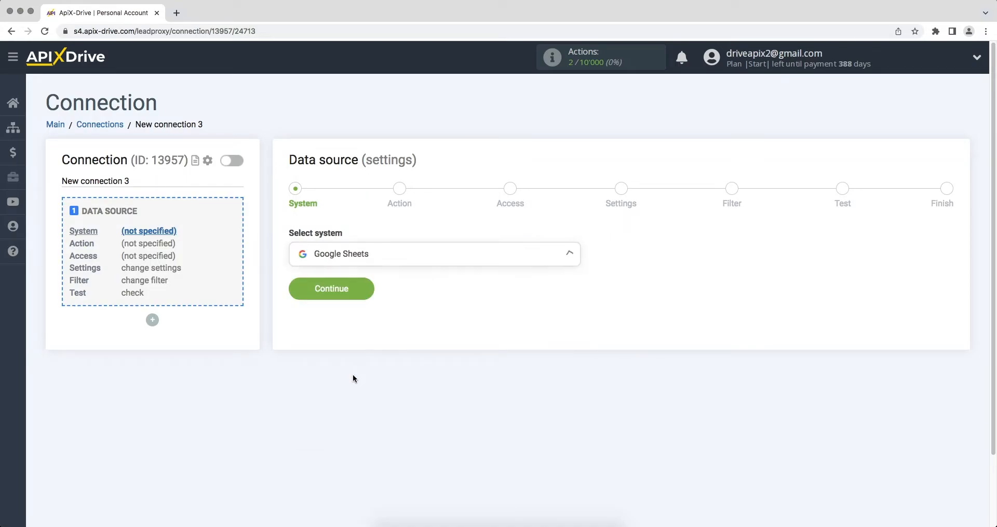
{"action": "left_click", "coordinate": [331, 288]}
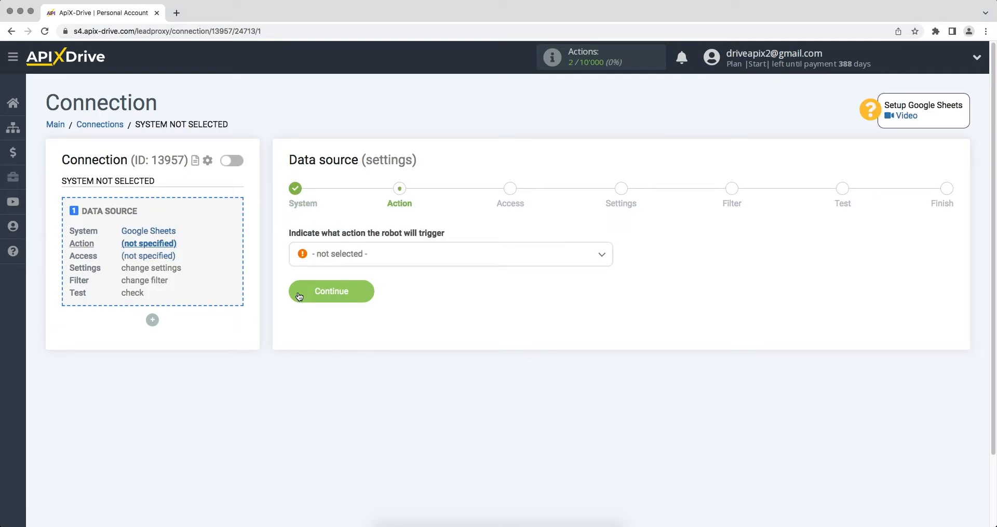
{"action": "mouse_move", "coordinate": [330, 280]}
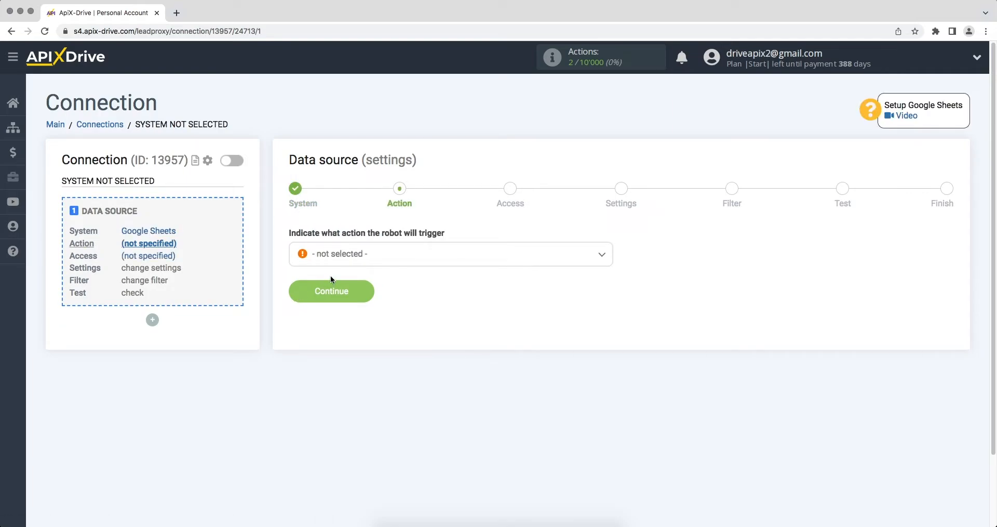
{"action": "left_click", "coordinate": [449, 253]}
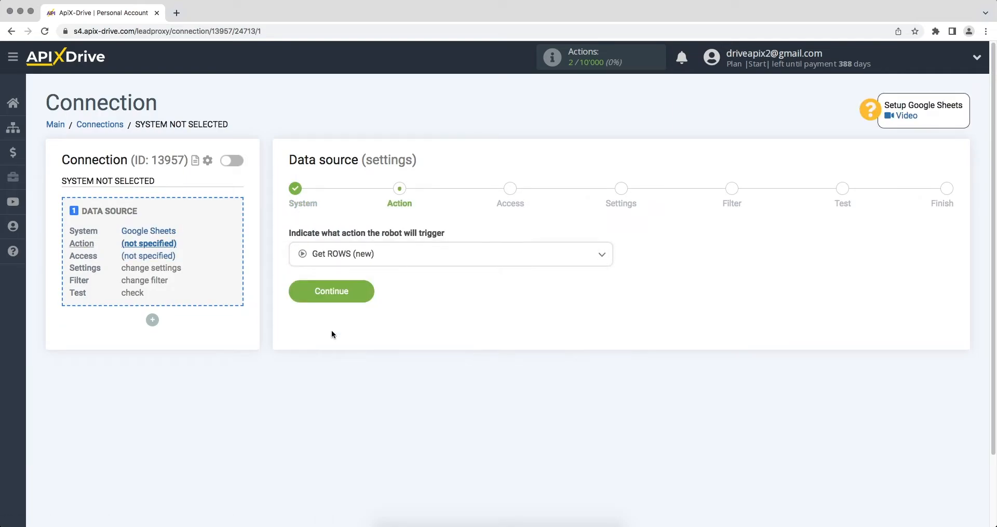
{"action": "left_click", "coordinate": [330, 291]}
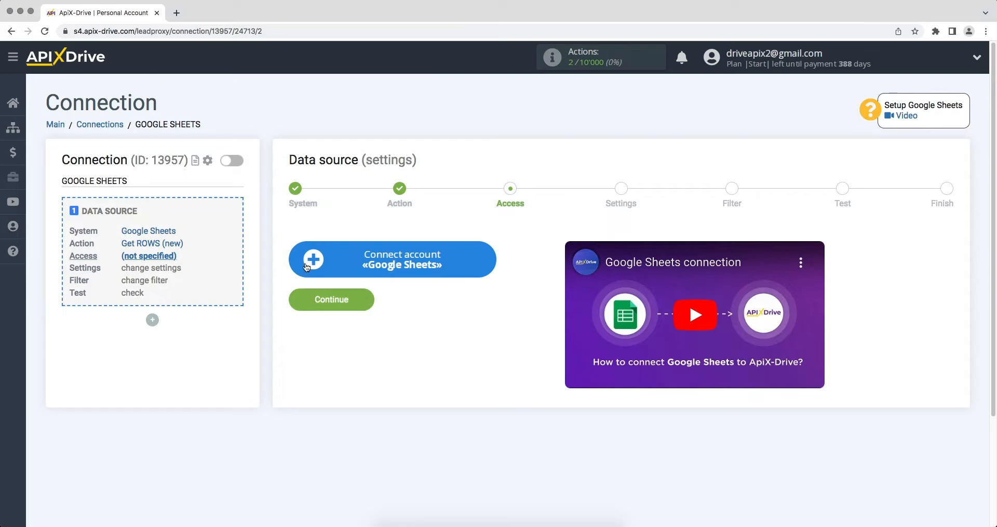
{"action": "left_click", "coordinate": [391, 258]}
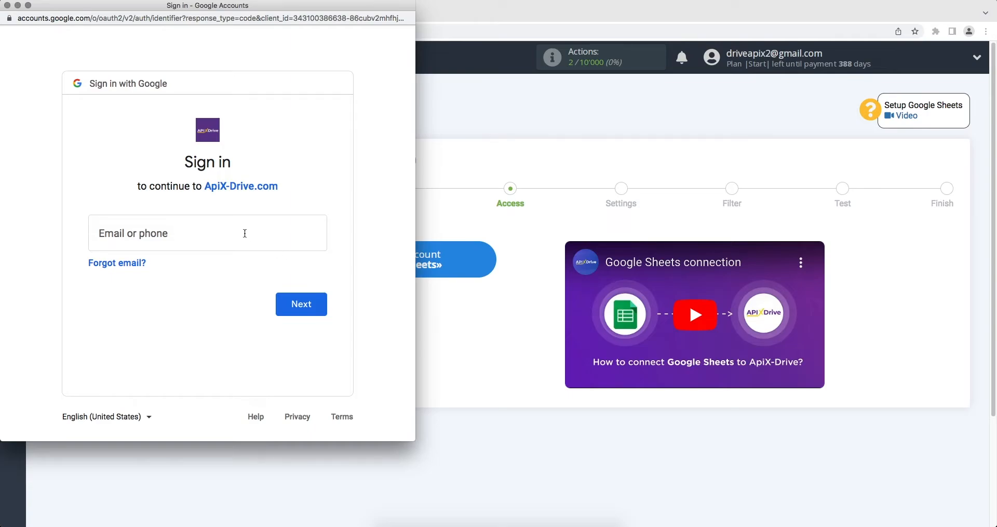
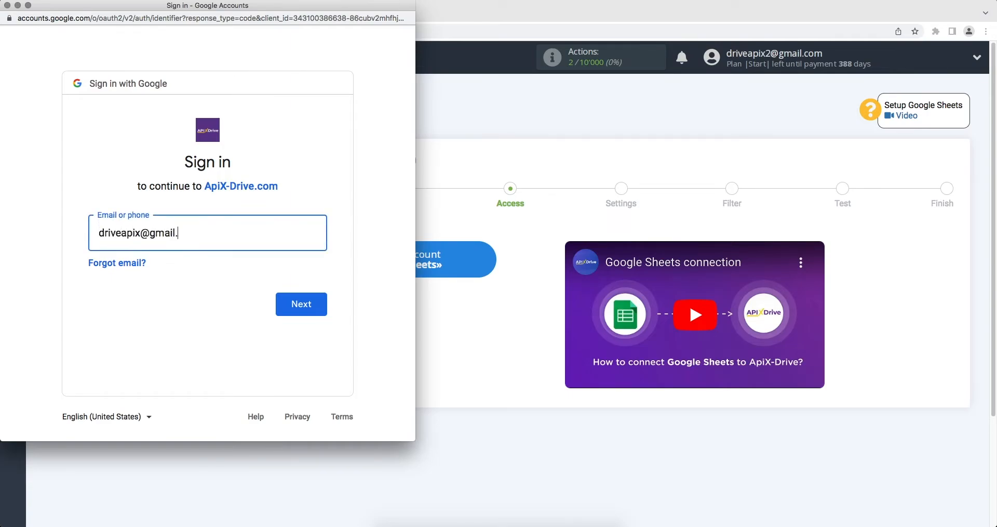
{"action": "left_click", "coordinate": [301, 304]}
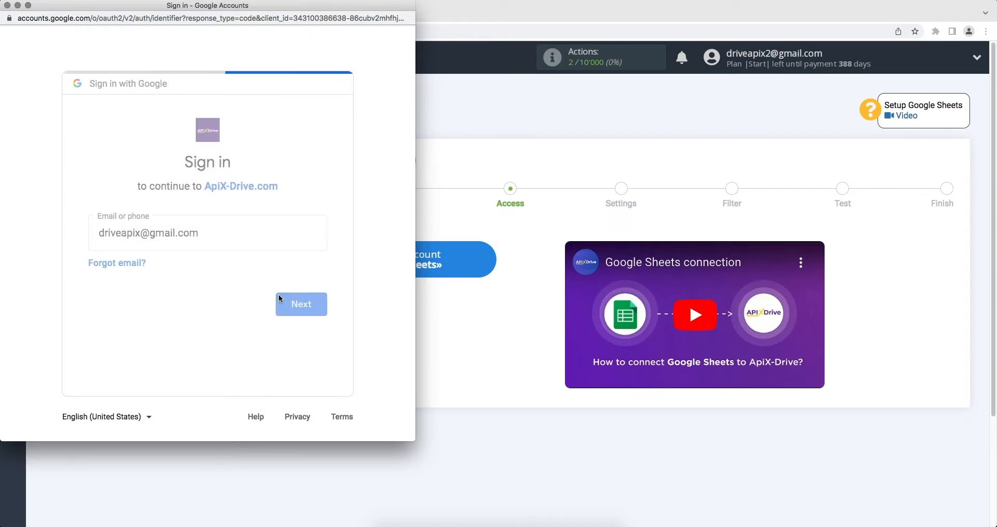
{"action": "left_click", "coordinate": [300, 303]}
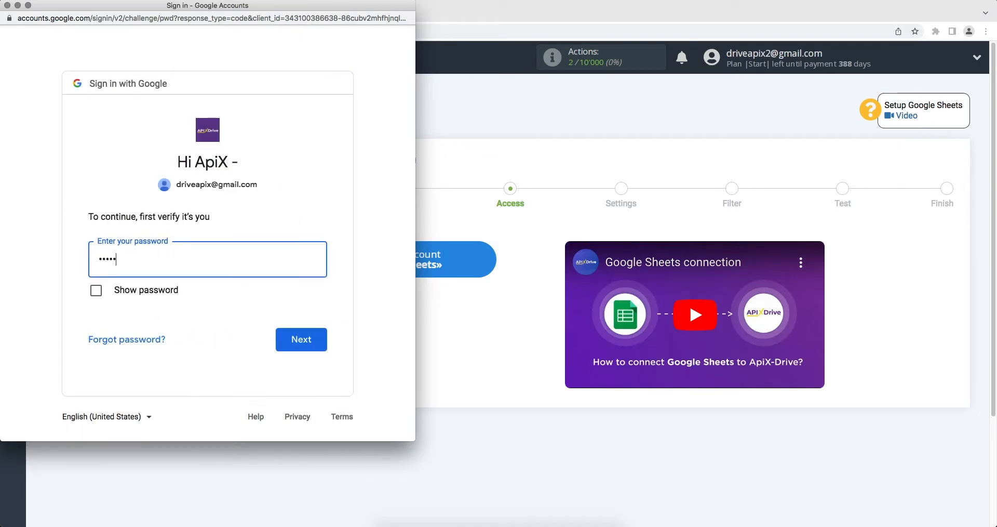
{"action": "left_click", "coordinate": [301, 339]}
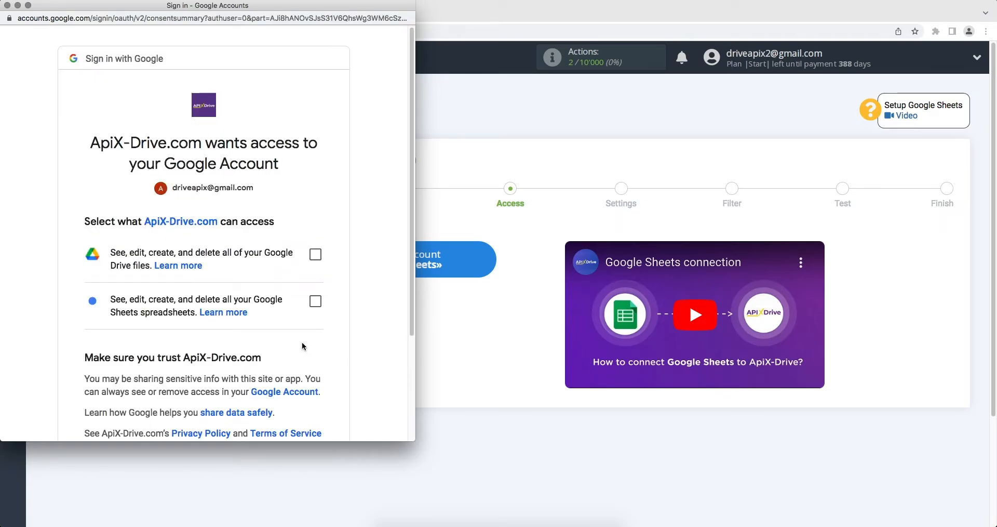
Grant ApiX-Drive access to Google Drive files and Sheets spreadsheets
{"action": "left_click", "coordinate": [315, 254]}
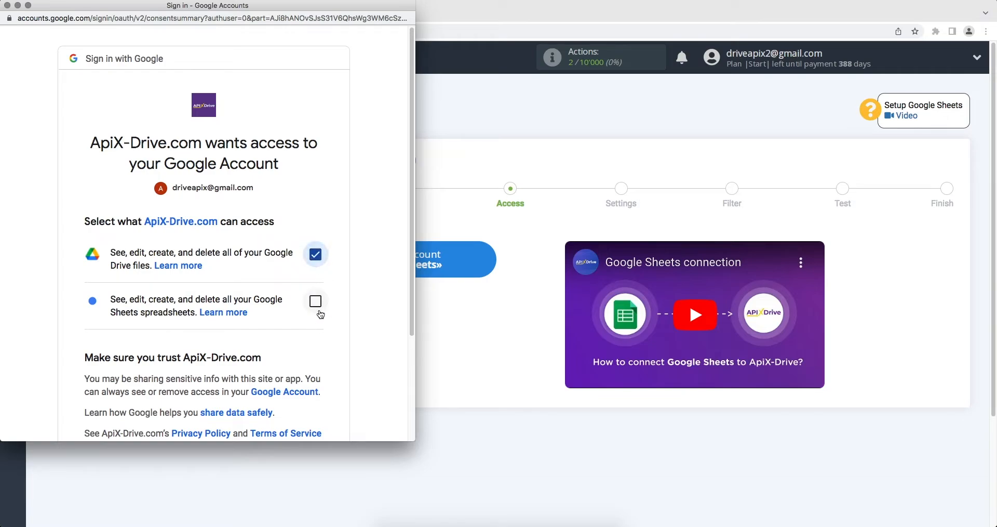
{"action": "left_click", "coordinate": [315, 300]}
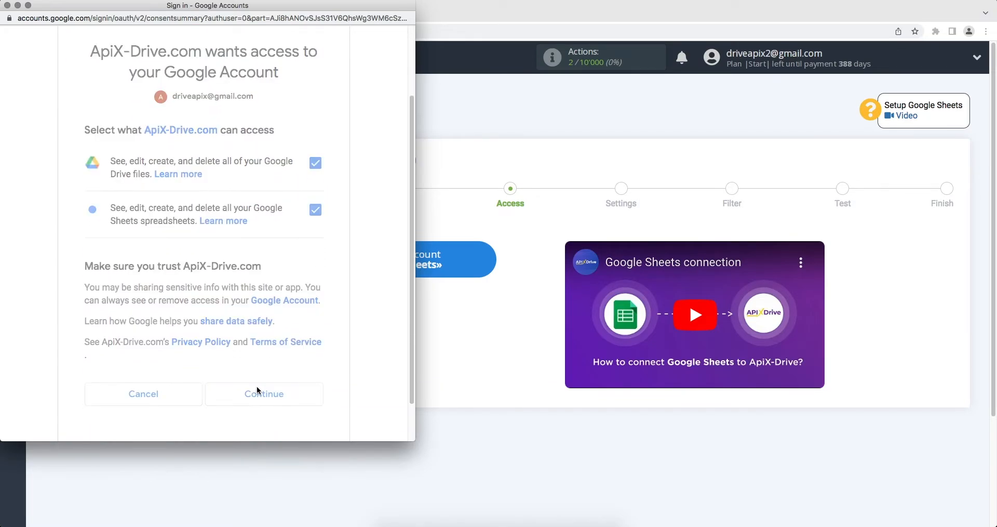
{"action": "left_click", "coordinate": [264, 393]}
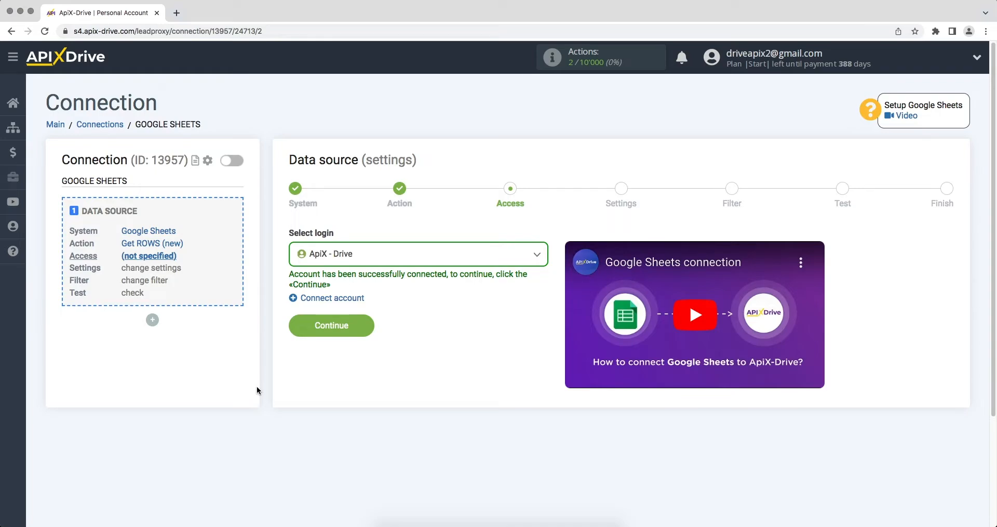
{"action": "mouse_move", "coordinate": [317, 331]}
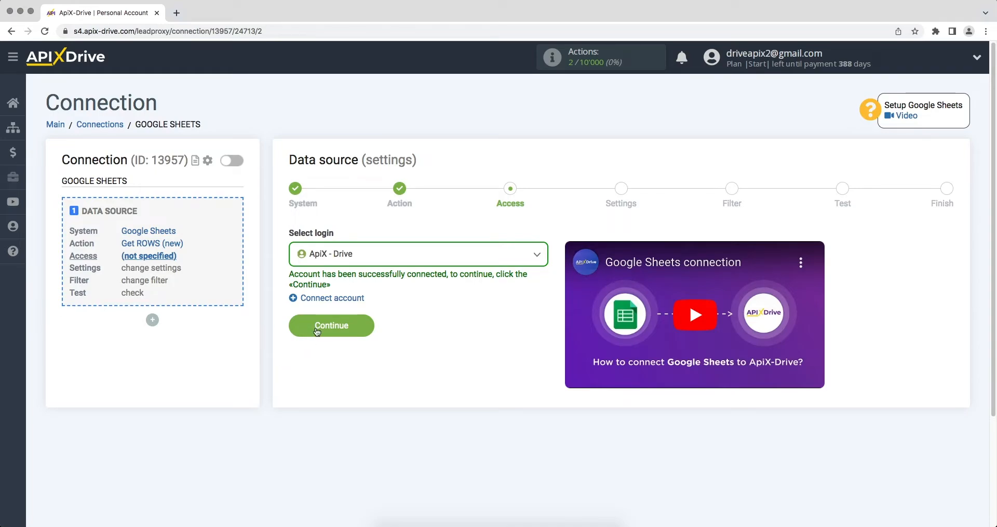
{"action": "mouse_move", "coordinate": [335, 339]}
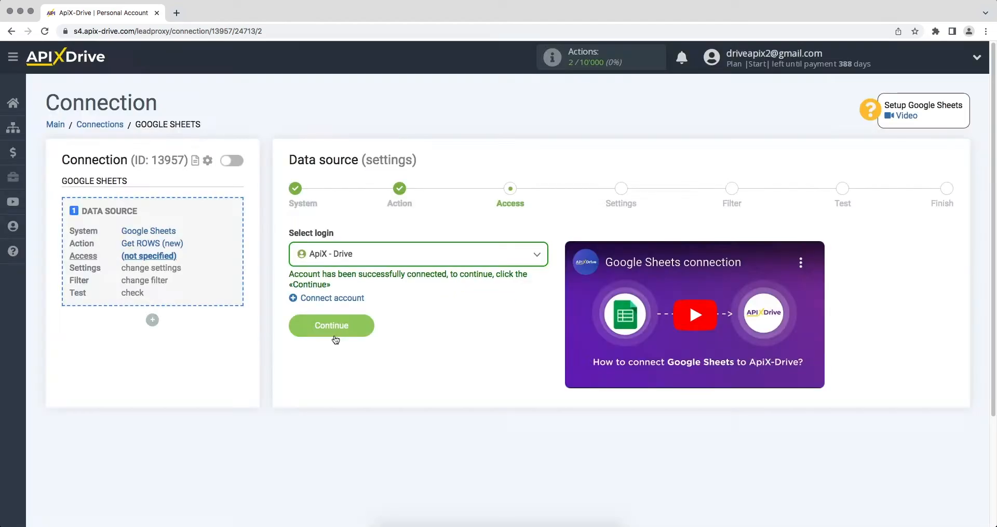
Keep the connected Google login selected and continue to the source Settings step
{"action": "left_click", "coordinate": [331, 326]}
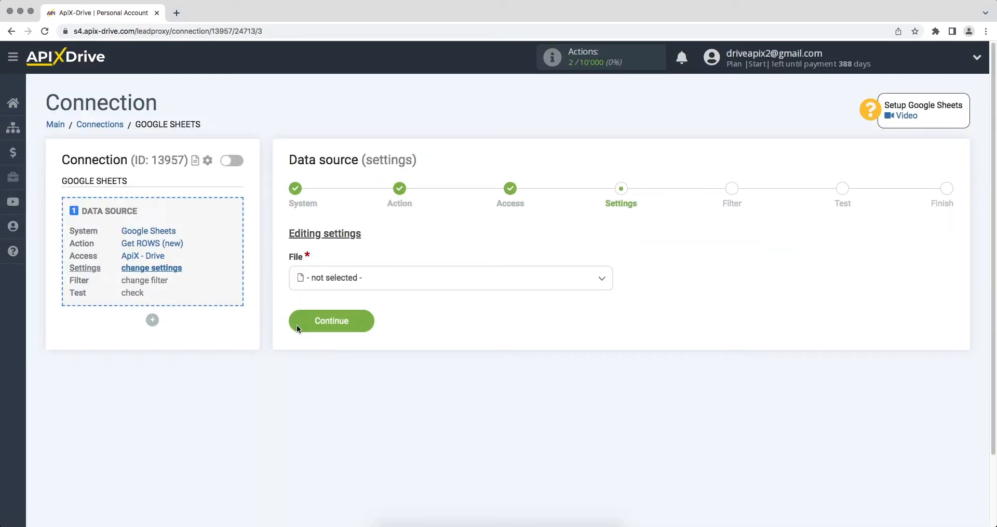
{"action": "mouse_move", "coordinate": [321, 303]}
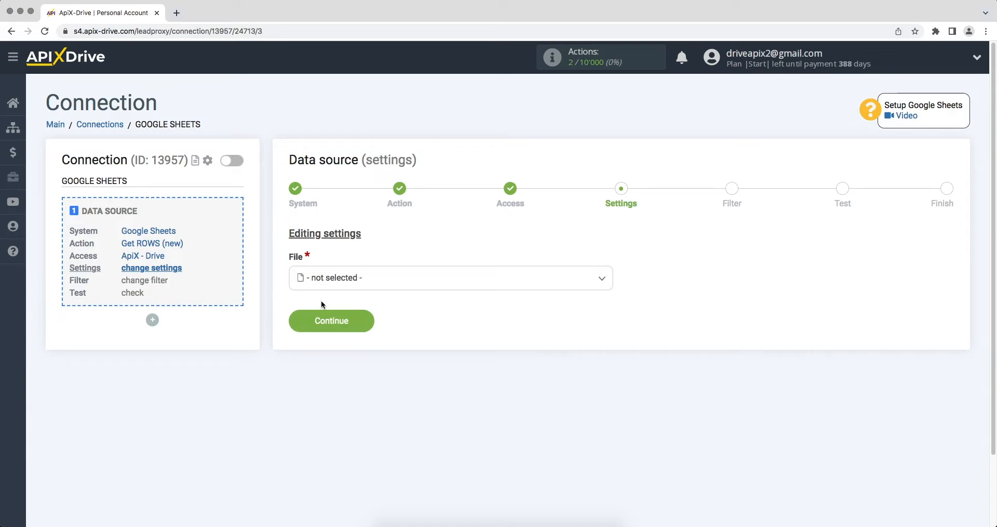
Set the source to the ApiX-Drive file, sheet 1, starting from row 1
{"action": "left_click", "coordinate": [450, 277]}
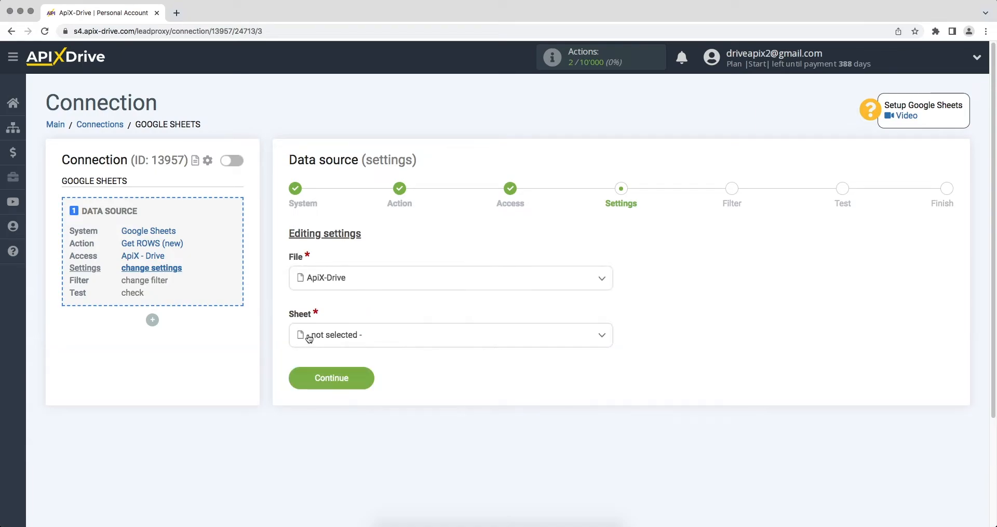
{"action": "left_click", "coordinate": [450, 334]}
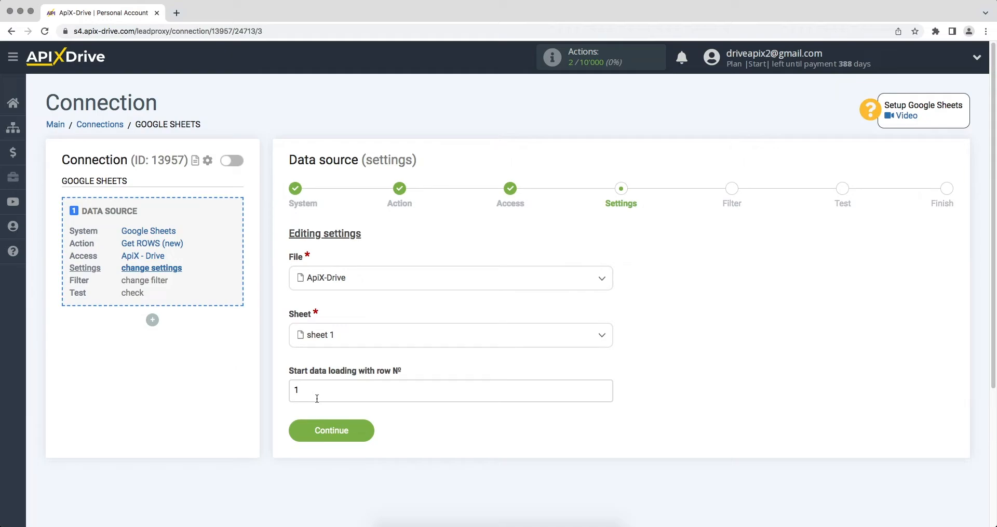
{"action": "left_click", "coordinate": [450, 390]}
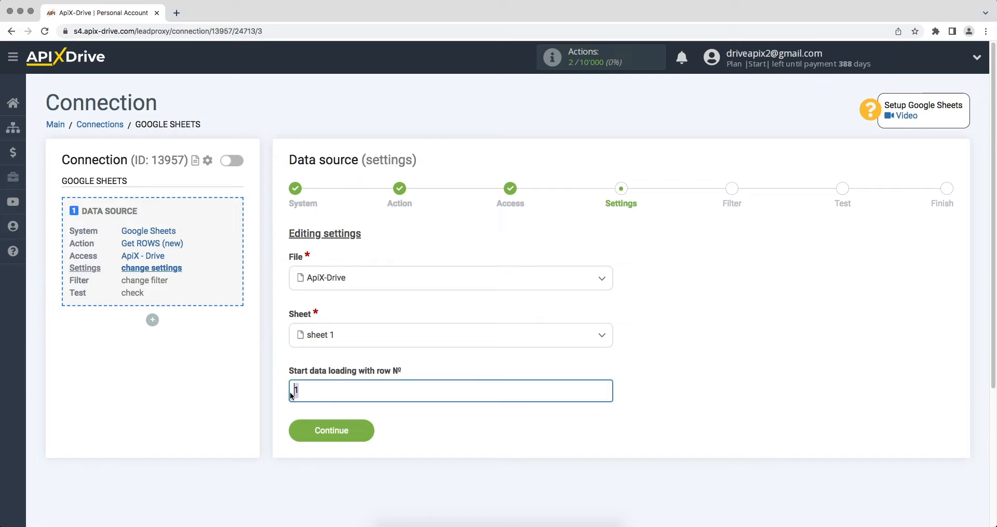
{"action": "left_click", "coordinate": [331, 430]}
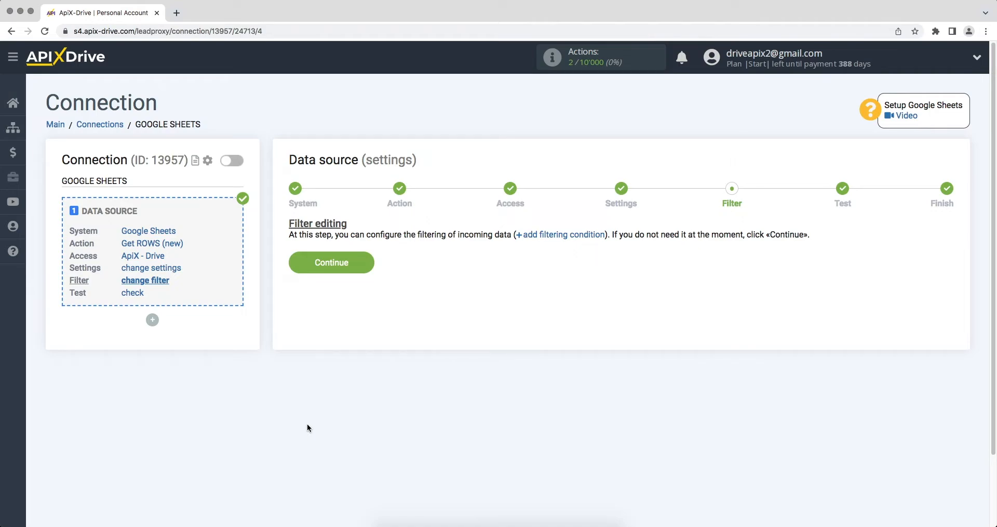
Skip filtering, accept the loaded test row, and begin configuring the data destination
{"action": "left_click", "coordinate": [331, 263]}
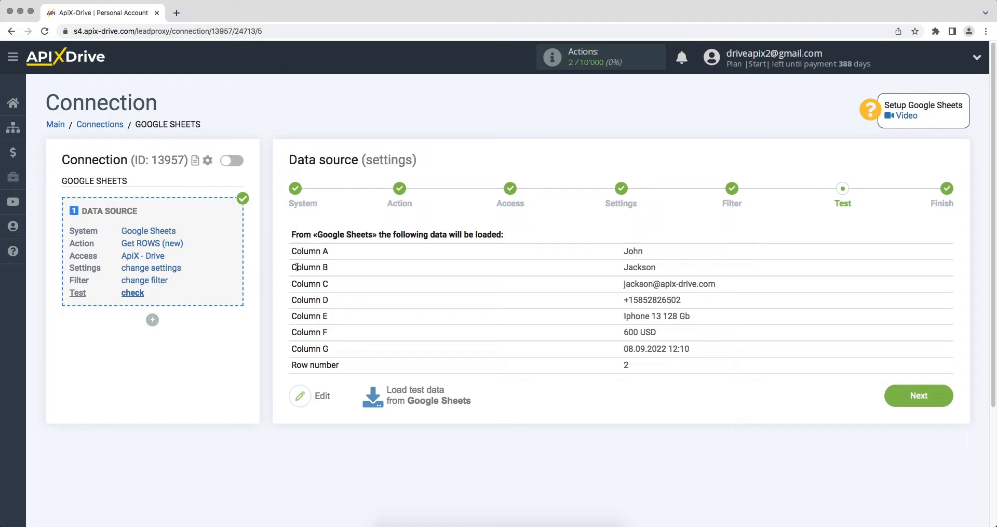
{"action": "left_click", "coordinate": [918, 395]}
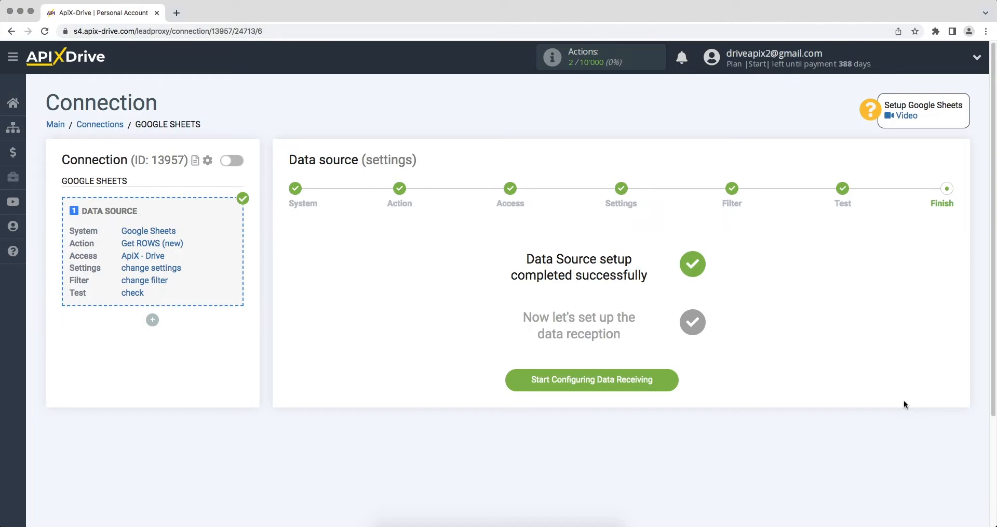
{"action": "mouse_move", "coordinate": [805, 411]}
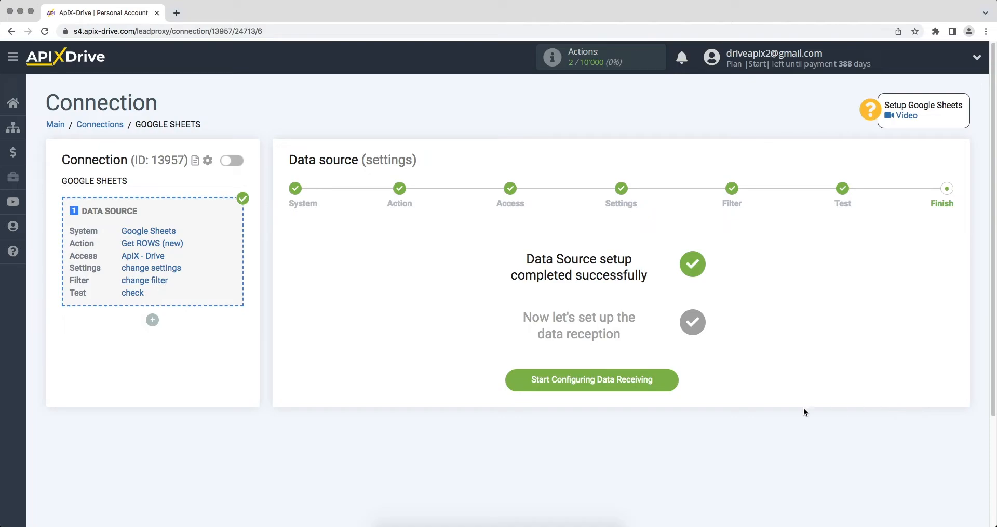
{"action": "left_click", "coordinate": [591, 379]}
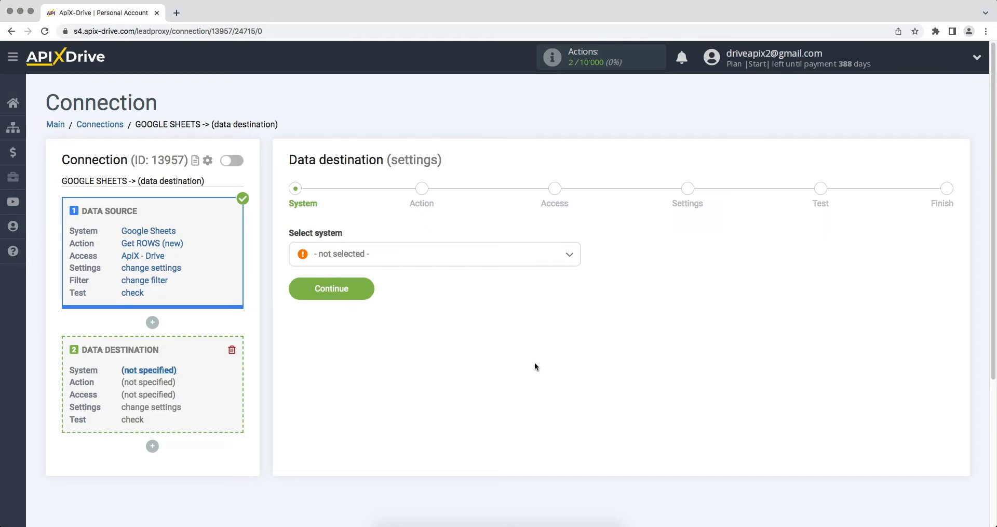
Set Discord as destination with the Send MESSAGE action and start connecting an account
{"action": "left_click", "coordinate": [434, 253]}
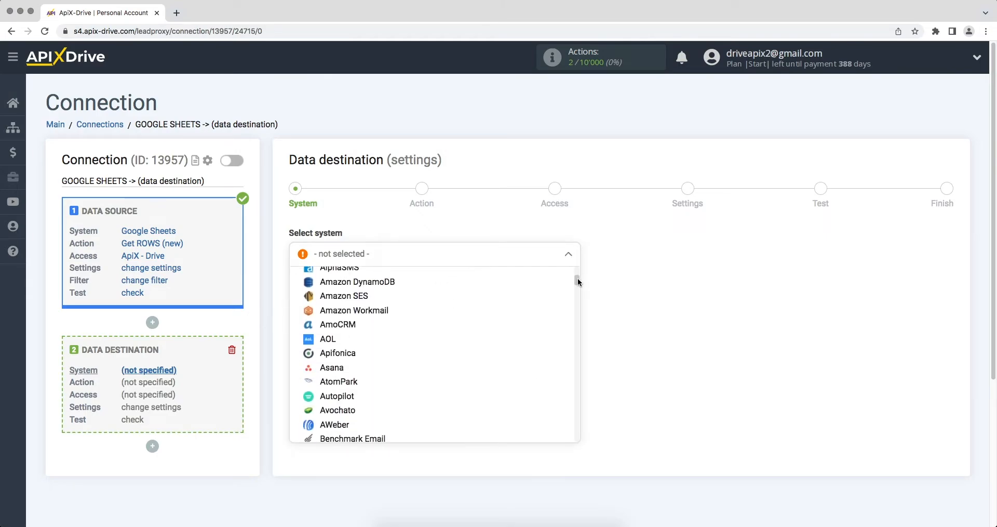
{"action": "scroll", "scroll_direction": "down", "scroll_amount": 3}
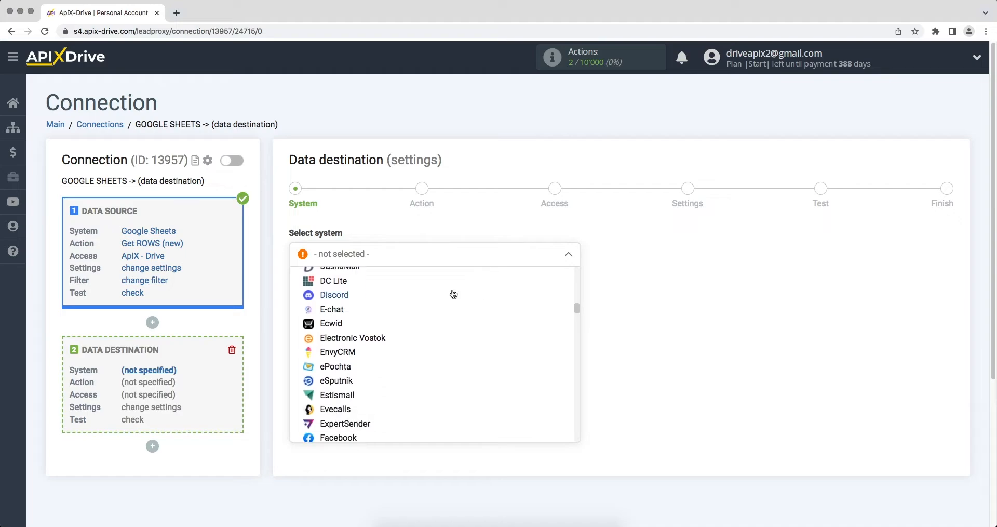
{"action": "left_click", "coordinate": [334, 294]}
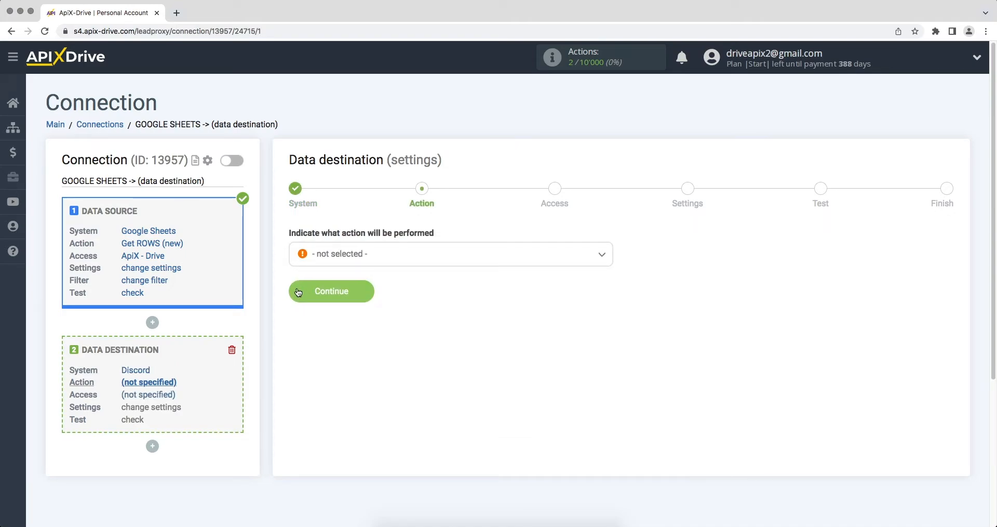
{"action": "left_click", "coordinate": [450, 253]}
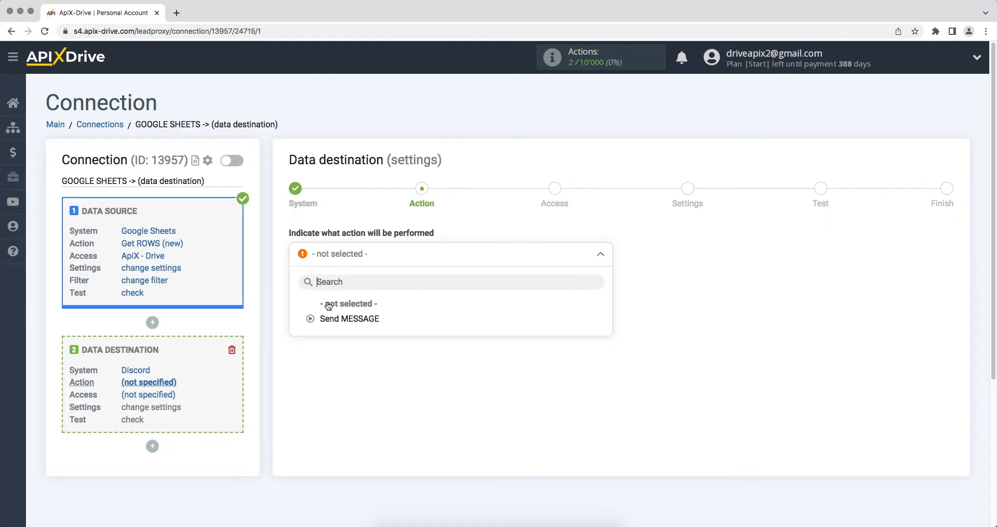
{"action": "left_click", "coordinate": [349, 317]}
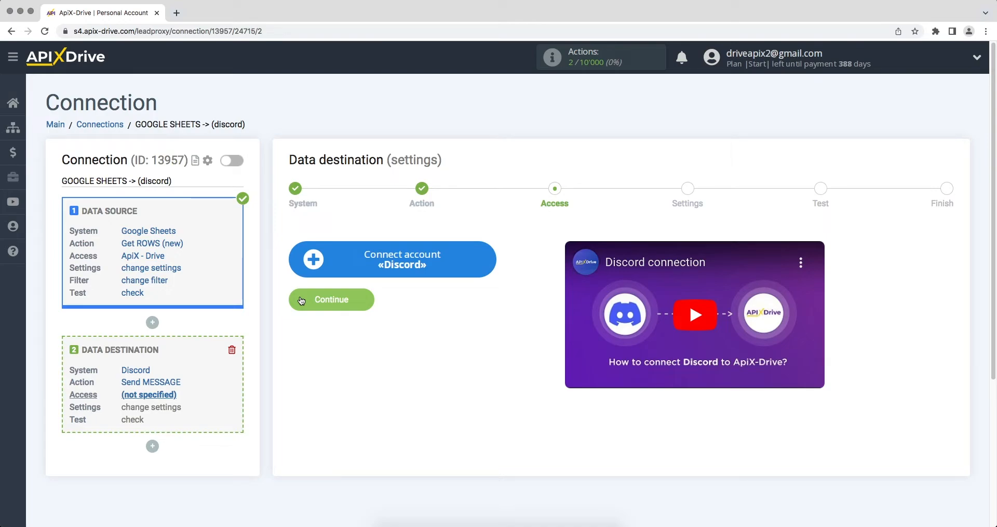
{"action": "left_click", "coordinate": [391, 259]}
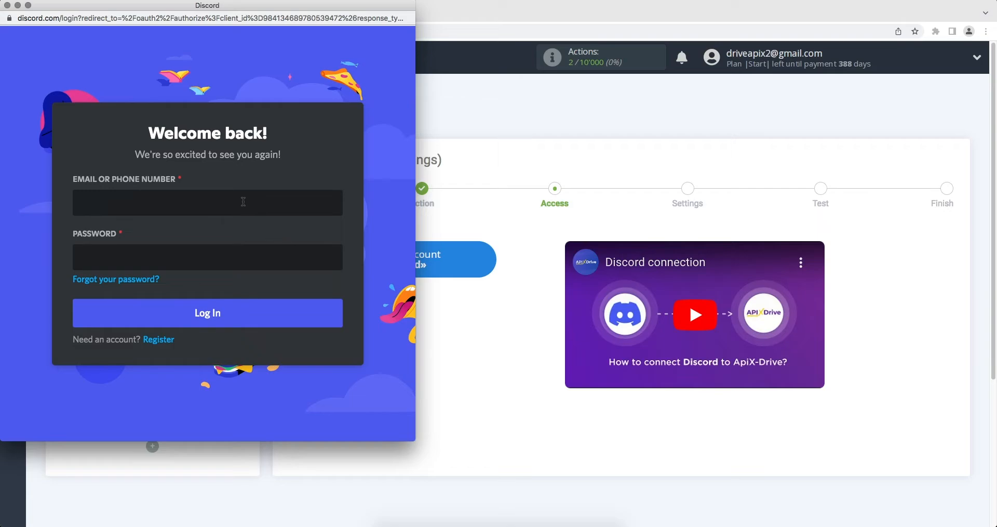
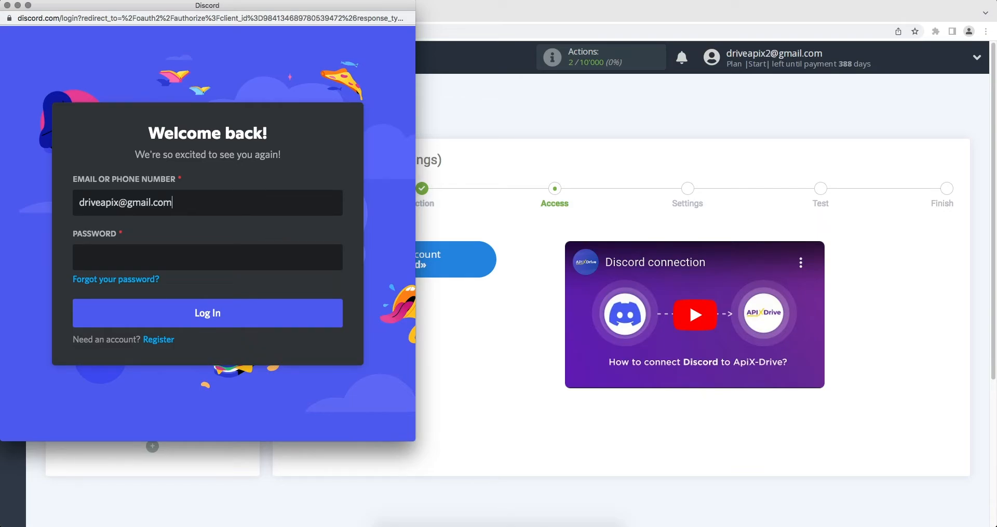
{"action": "type", "text": "••"}
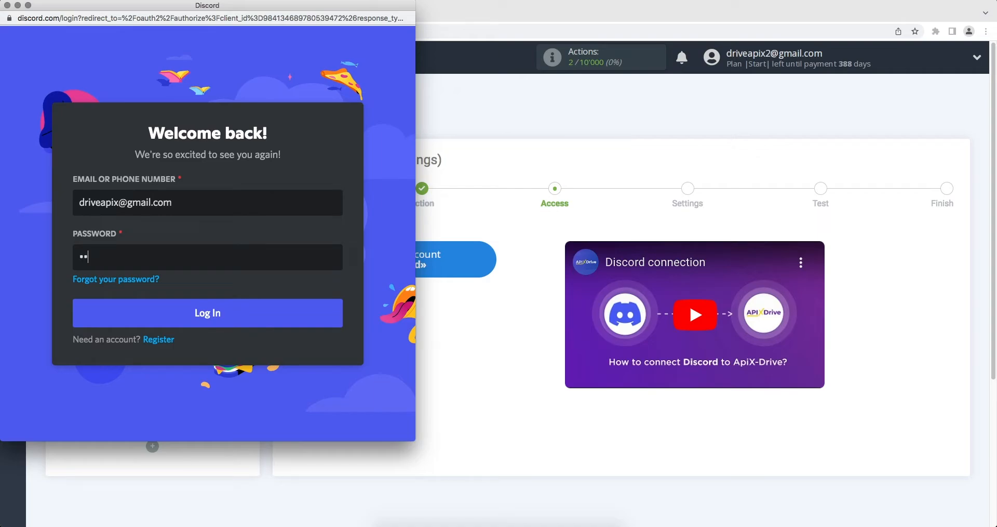
{"action": "type", "text": "password"}
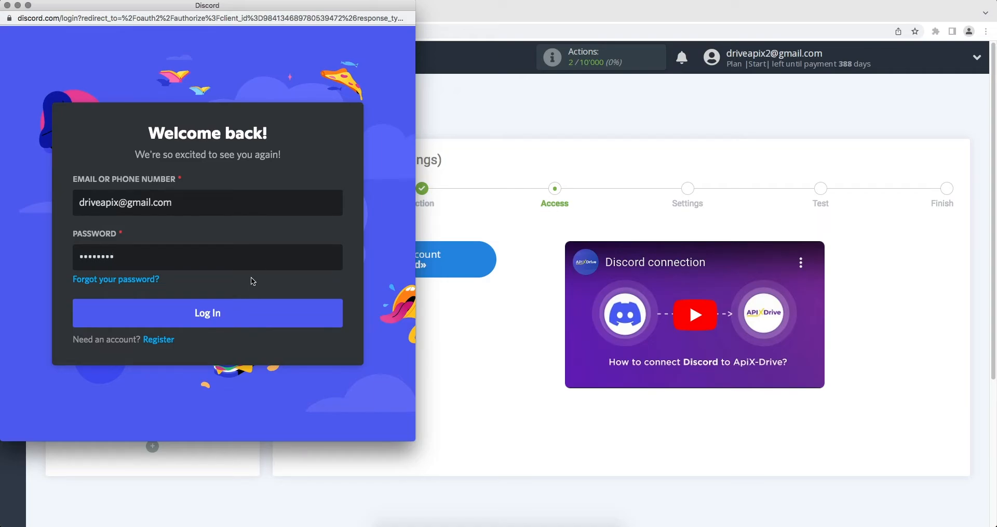
{"action": "left_click", "coordinate": [207, 312]}
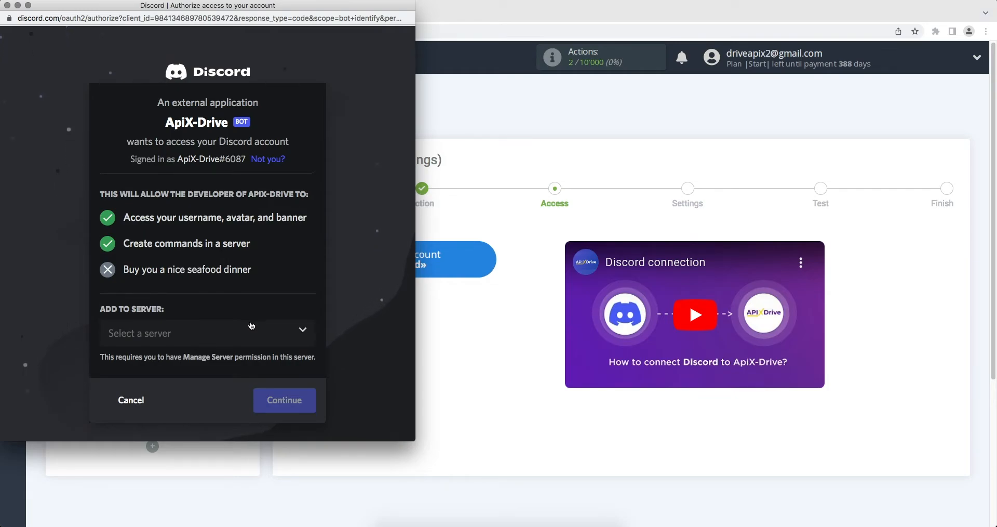
Authorize the bot on the ApiX-Drive server and select that login in ApiX-Drive
{"action": "left_click", "coordinate": [207, 332]}
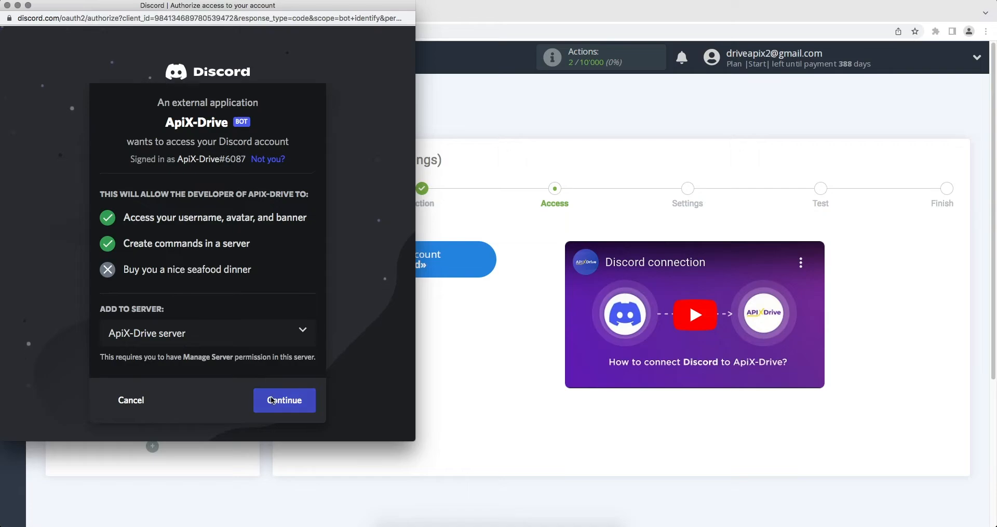
{"action": "left_click", "coordinate": [284, 400]}
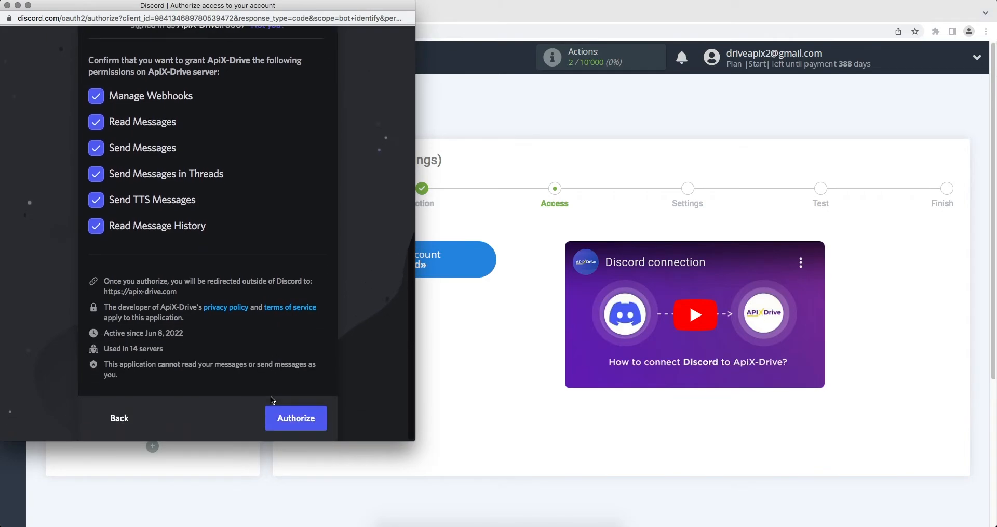
{"action": "left_click", "coordinate": [295, 418]}
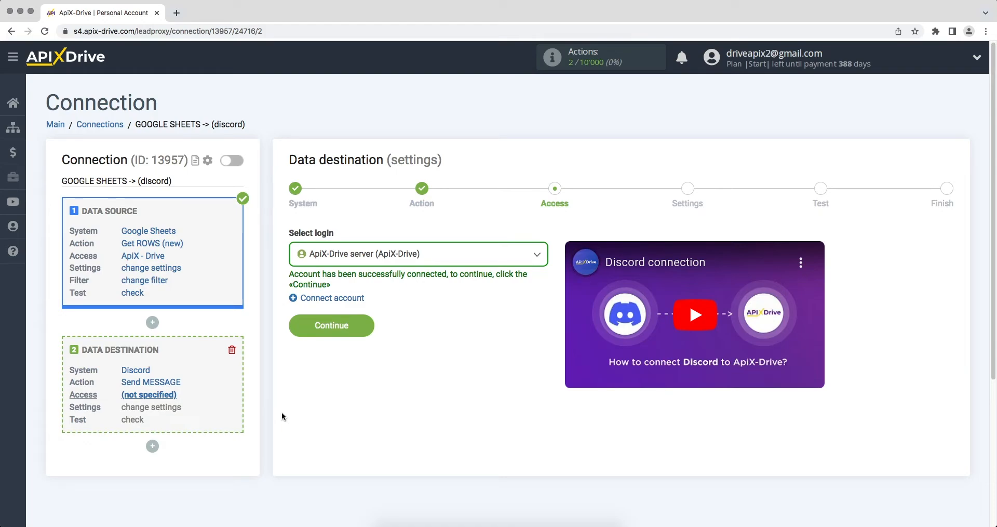
{"action": "left_click", "coordinate": [417, 253]}
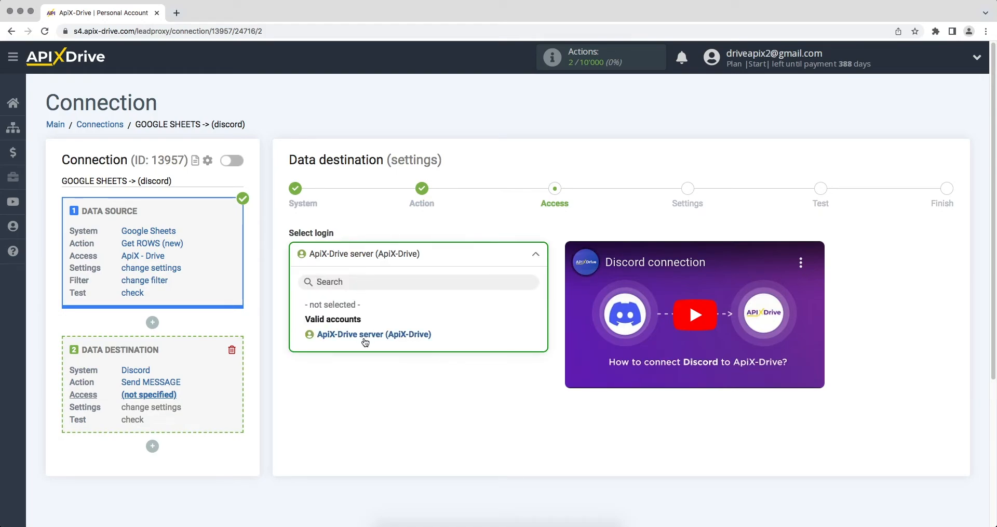
{"action": "left_click", "coordinate": [373, 334]}
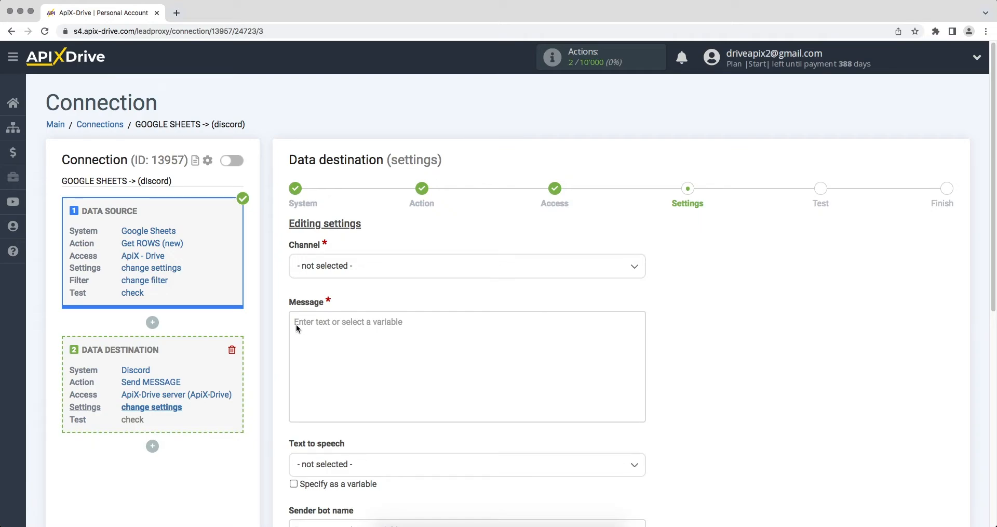
Add the Column G date, a 'New row' line, and Name with Columns A and B
{"action": "left_click", "coordinate": [467, 265]}
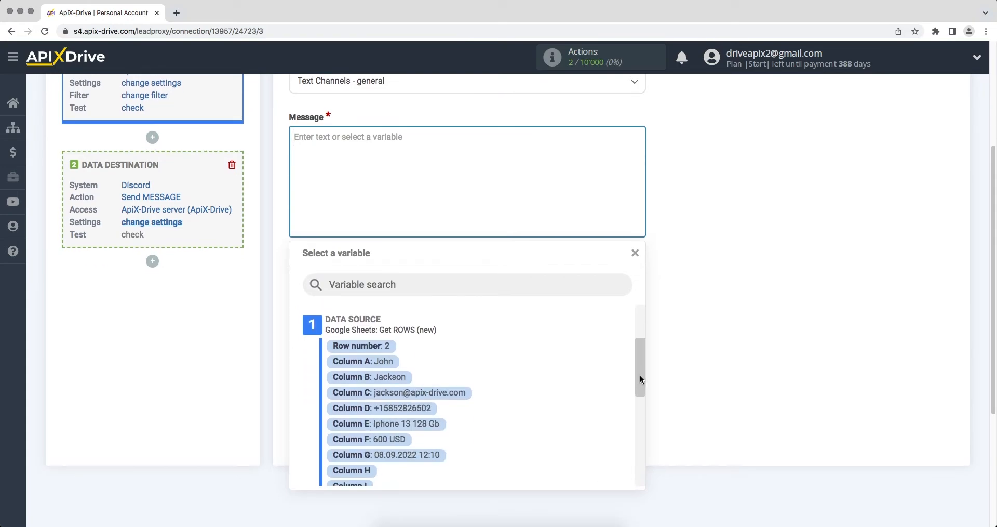
{"action": "left_click", "coordinate": [385, 454]}
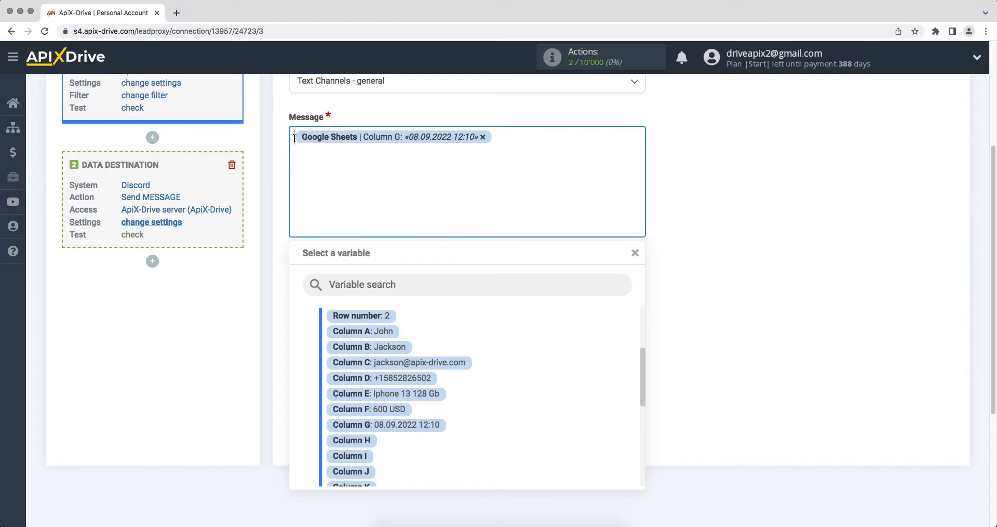
{"action": "type", "text": "Ne"}
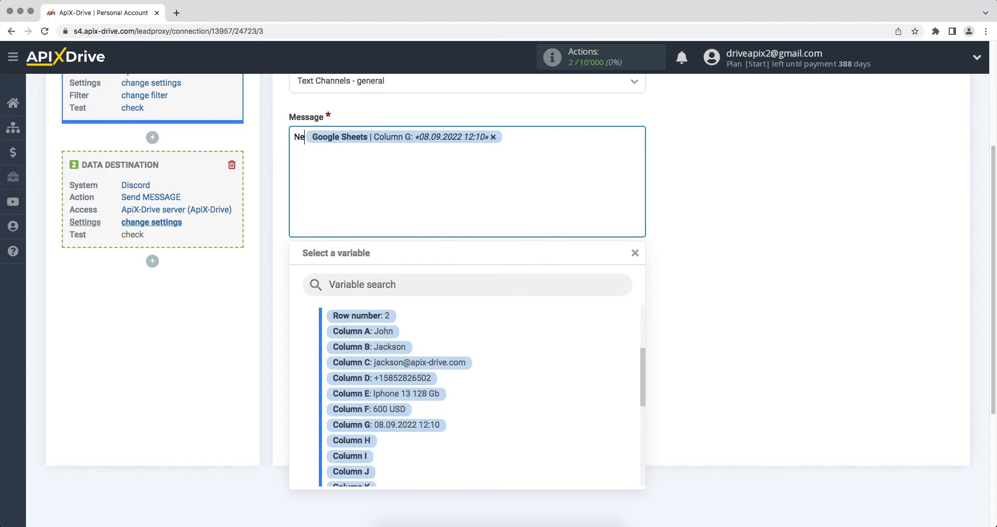
{"action": "type", "text": "New row from Google Sh"}
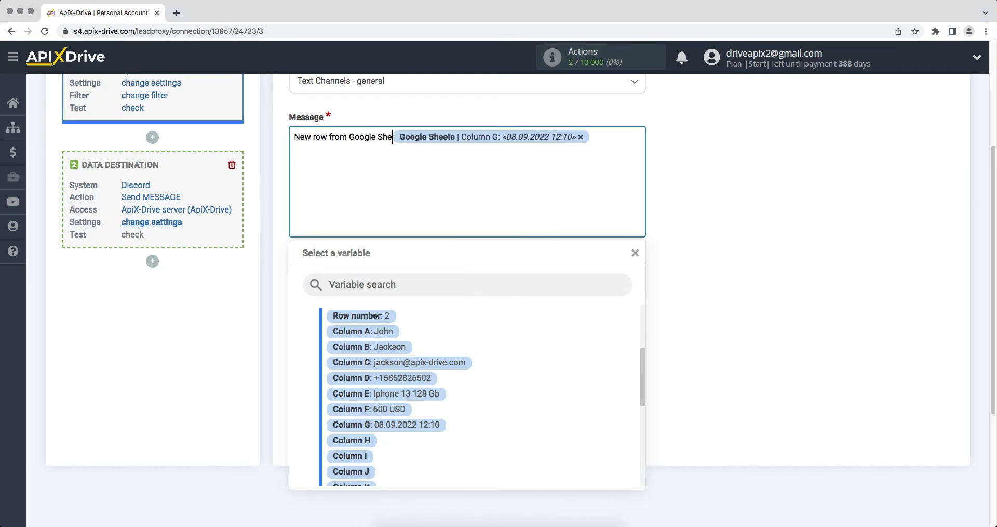
{"action": "type", "text": "ets"}
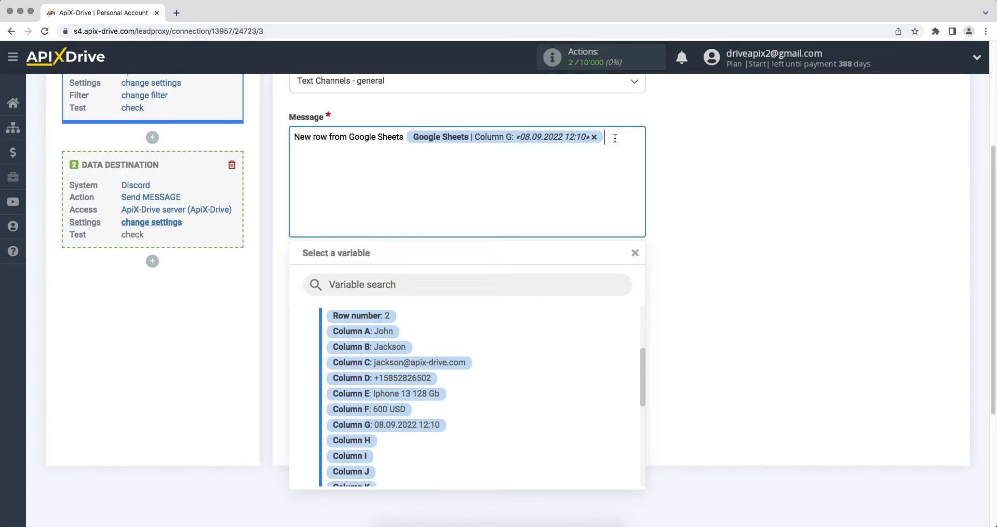
{"action": "type", "text": "Nam"}
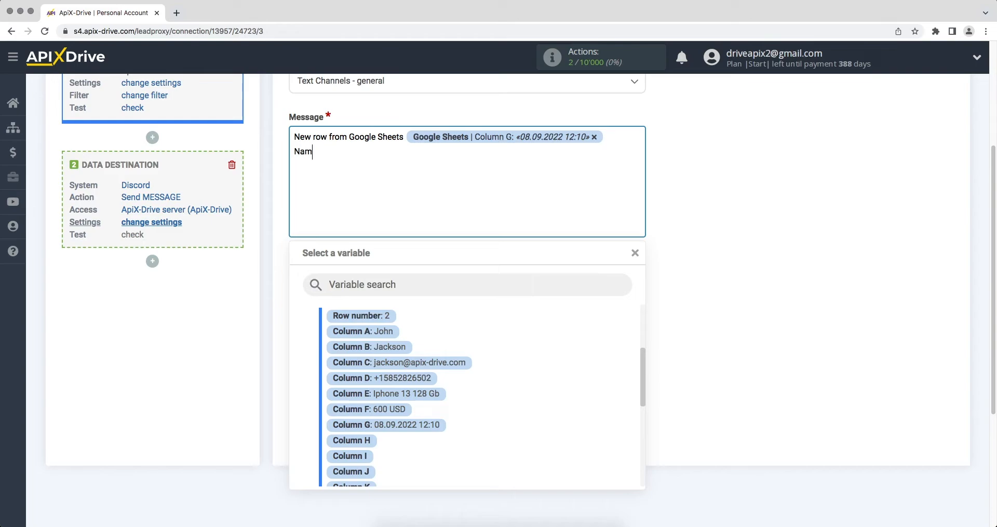
{"action": "type", "text": "e"}
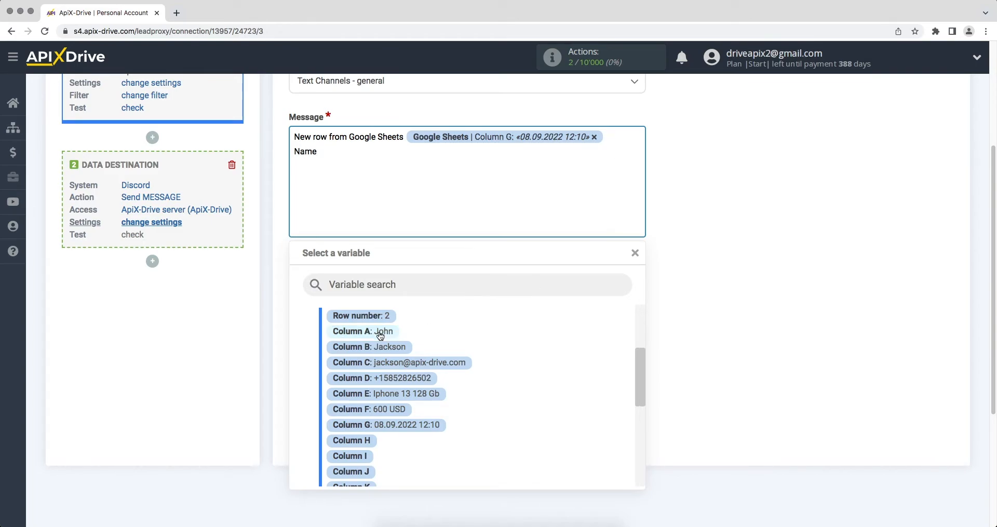
{"action": "left_click", "coordinate": [363, 331]}
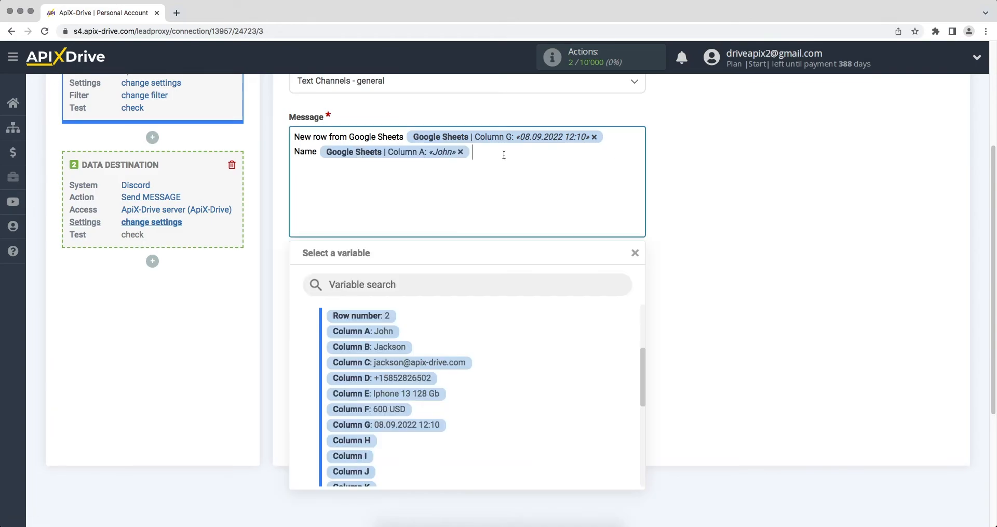
{"action": "left_click", "coordinate": [368, 346]}
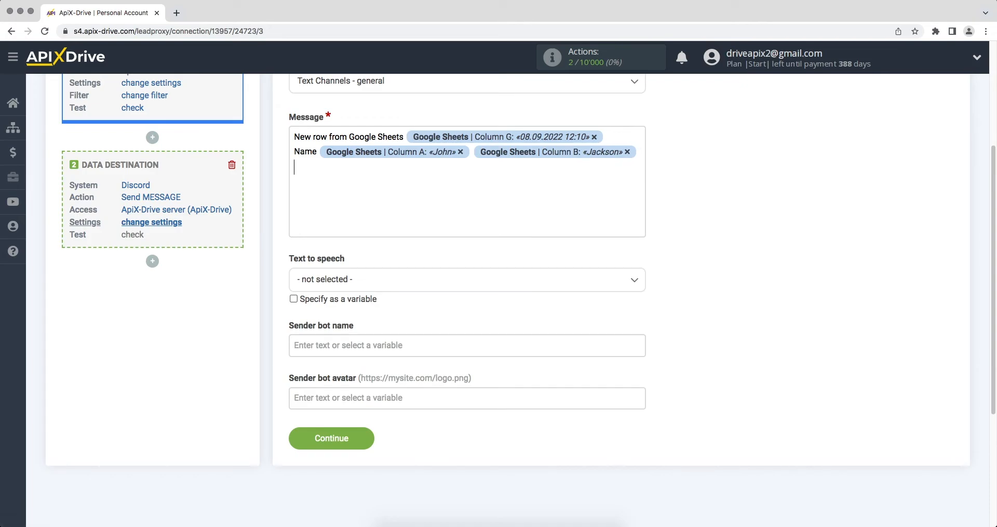
Add Email (Column C), Phone (Column D), Product (Column E) lines and start the Price label
{"action": "type", "text": "Email"}
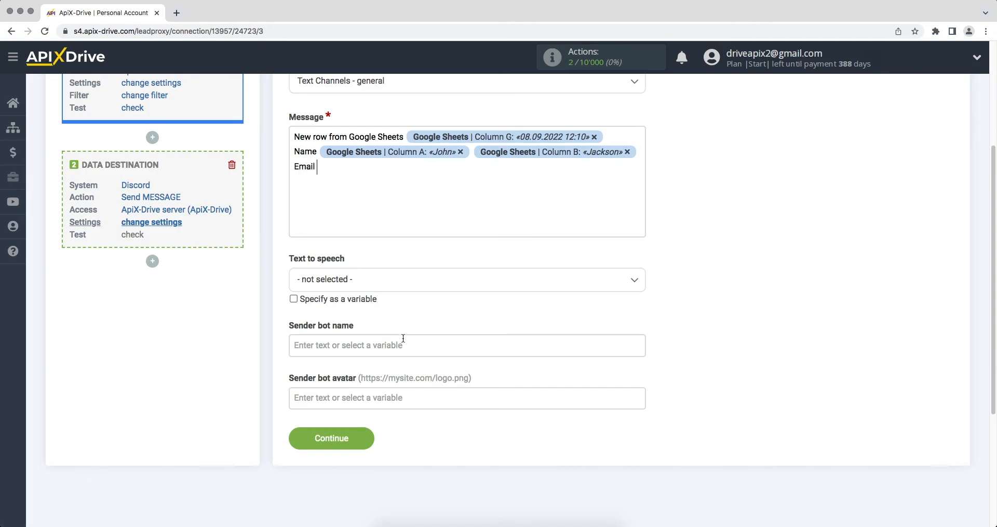
{"action": "left_click", "coordinate": [331, 167]}
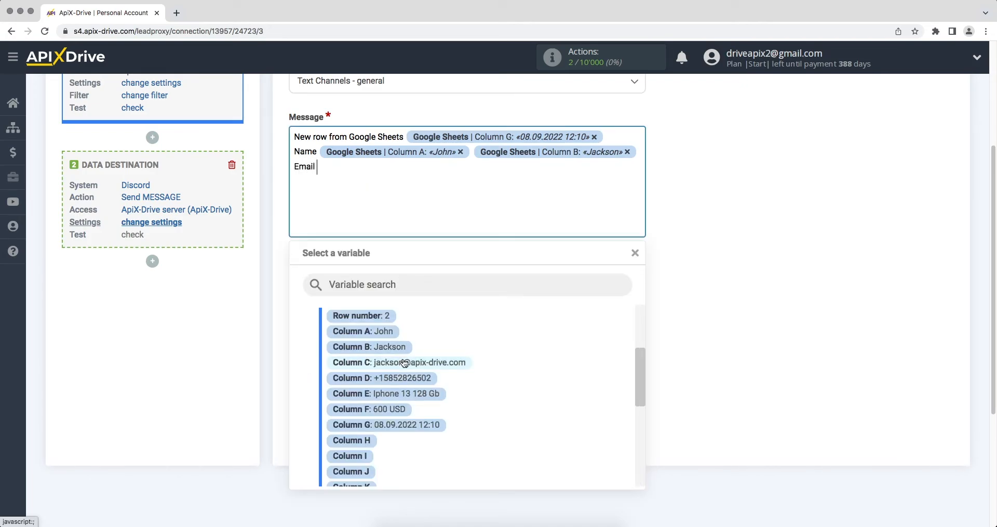
{"action": "left_click", "coordinate": [399, 362]}
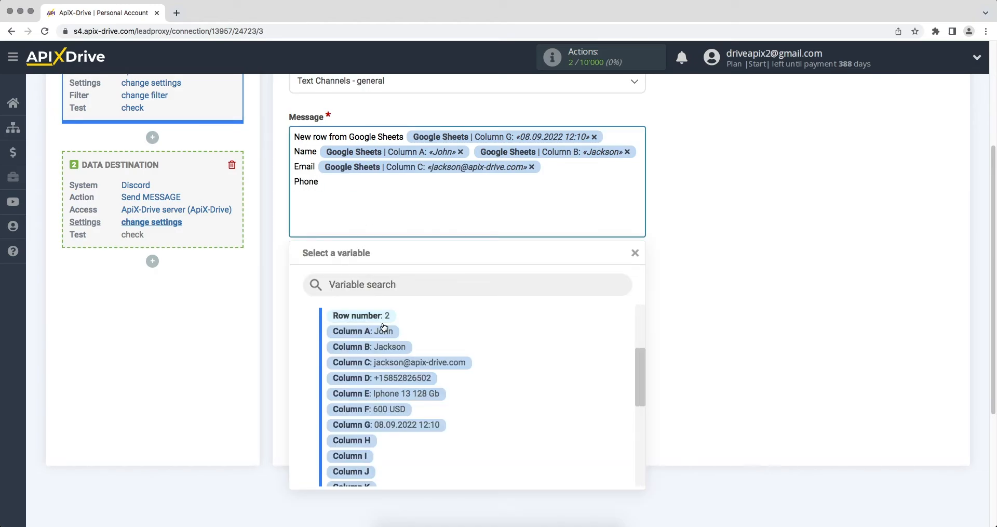
{"action": "left_click", "coordinate": [380, 377]}
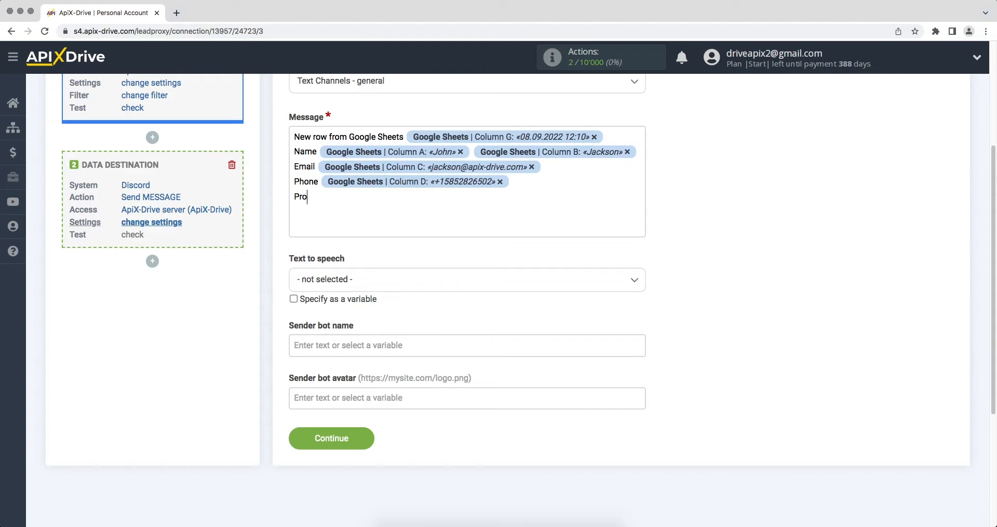
{"action": "type", "text": "duct"}
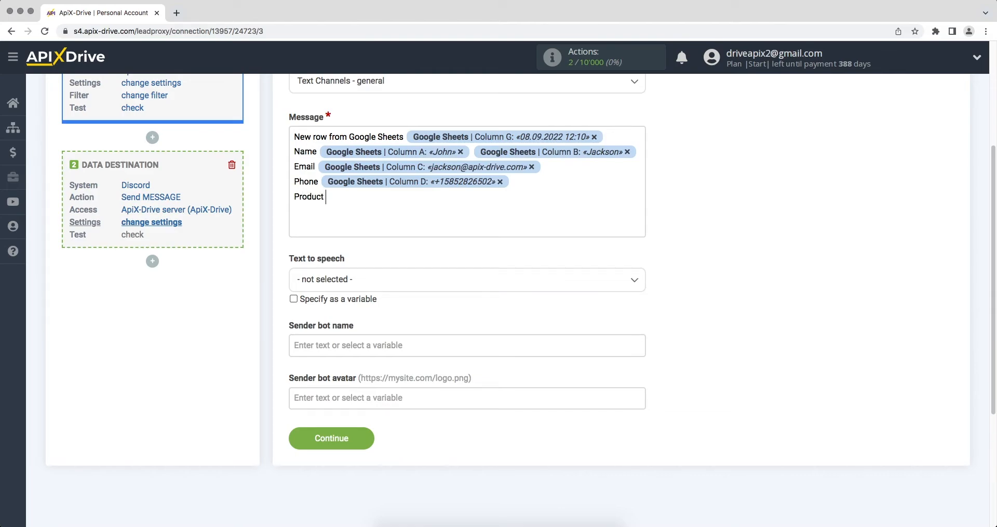
{"action": "left_click", "coordinate": [331, 197]}
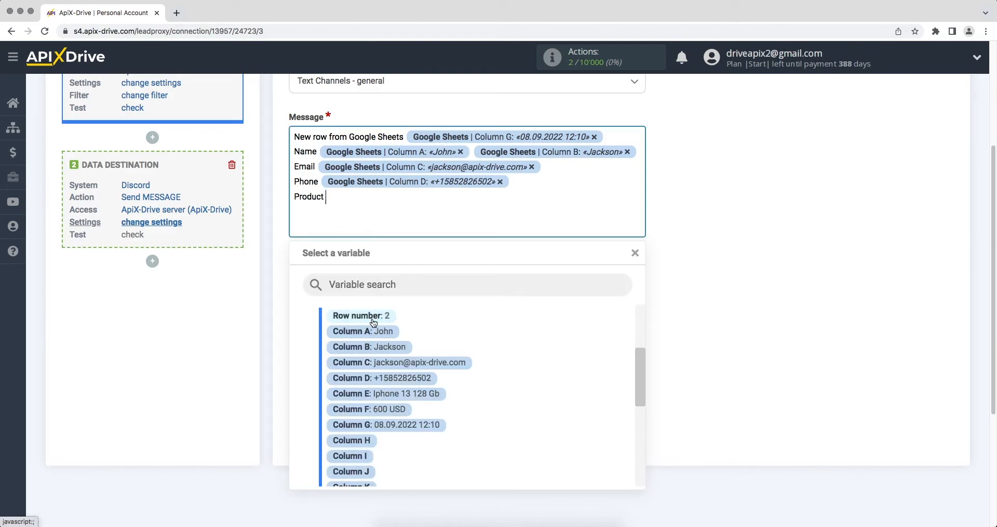
{"action": "left_click", "coordinate": [385, 393]}
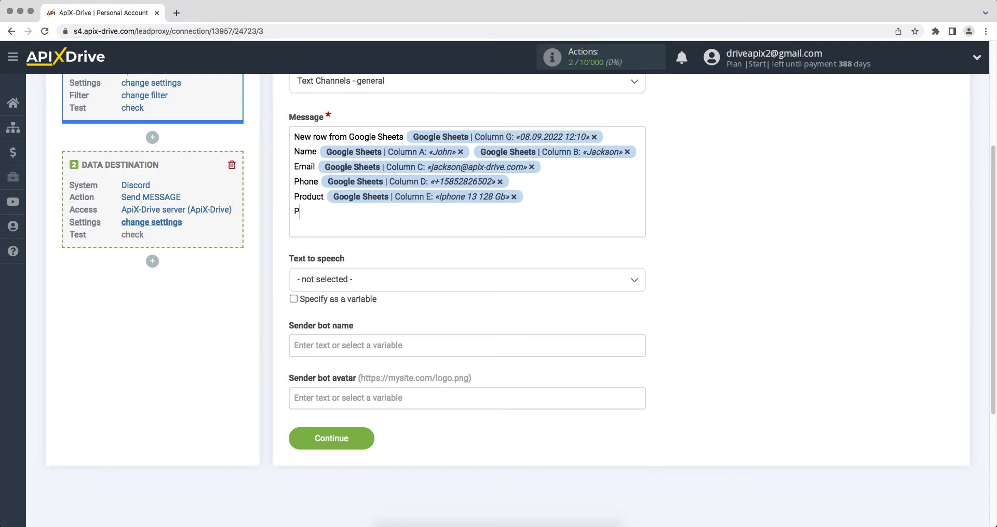
{"action": "type", "text": "rice"}
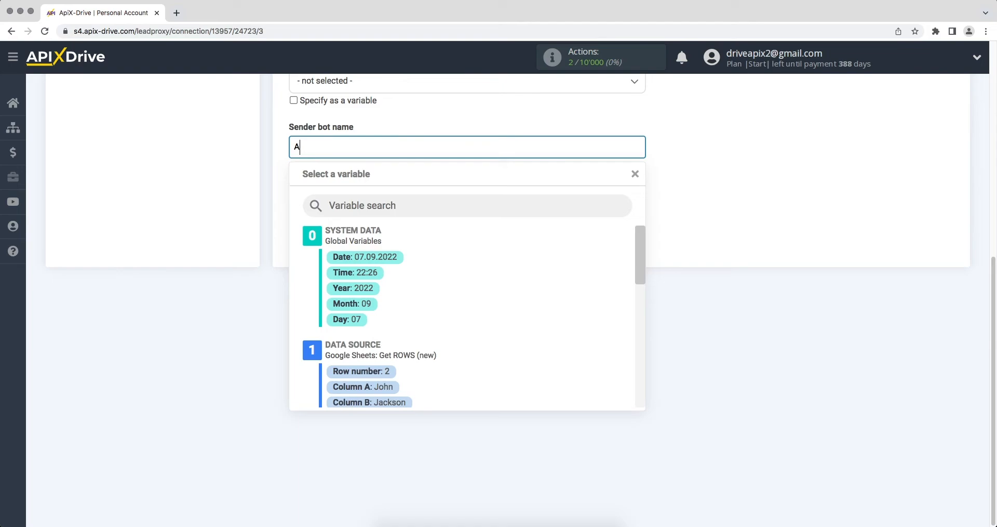
Name the sender bot ApiX-Drive, add an avatar image link, and preview the test message
{"action": "type", "text": "piX-Drive"}
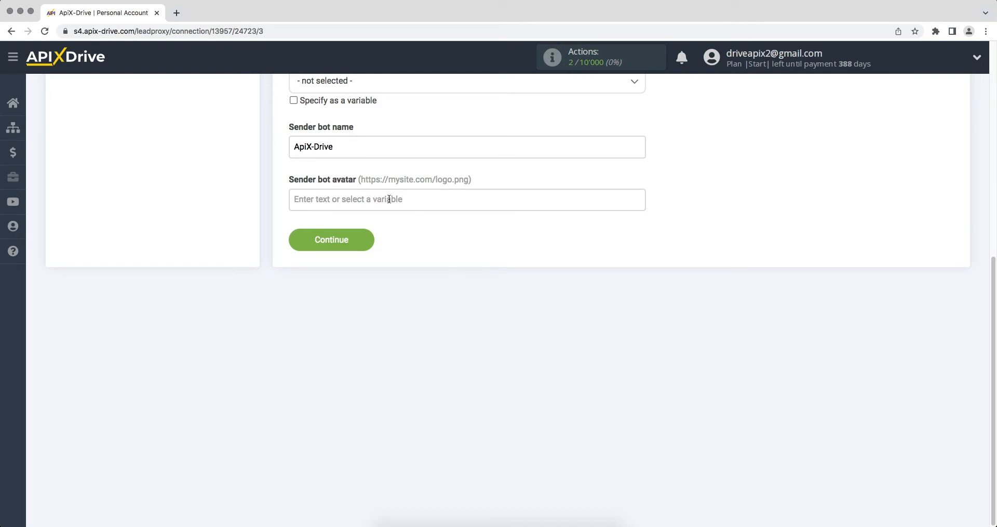
{"action": "left_click", "coordinate": [467, 199]}
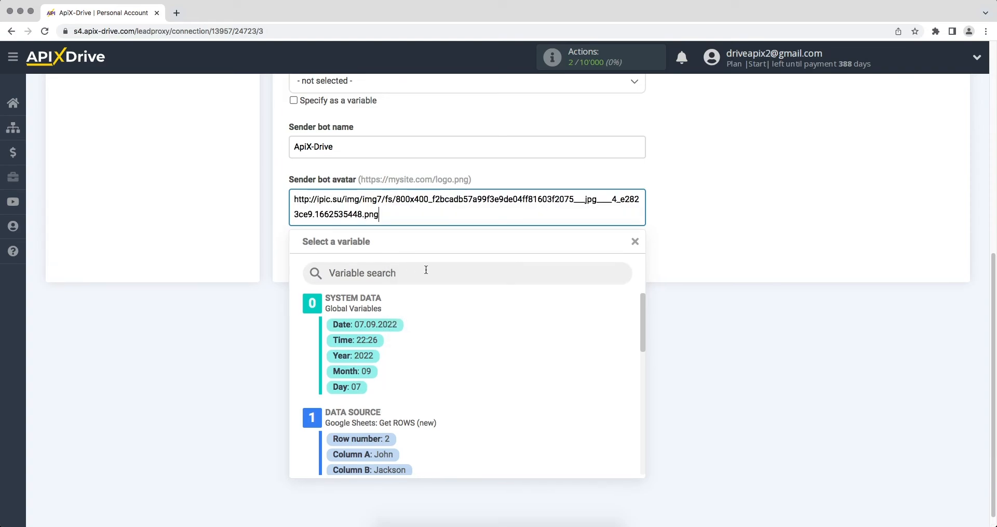
{"action": "left_click", "coordinate": [634, 242]}
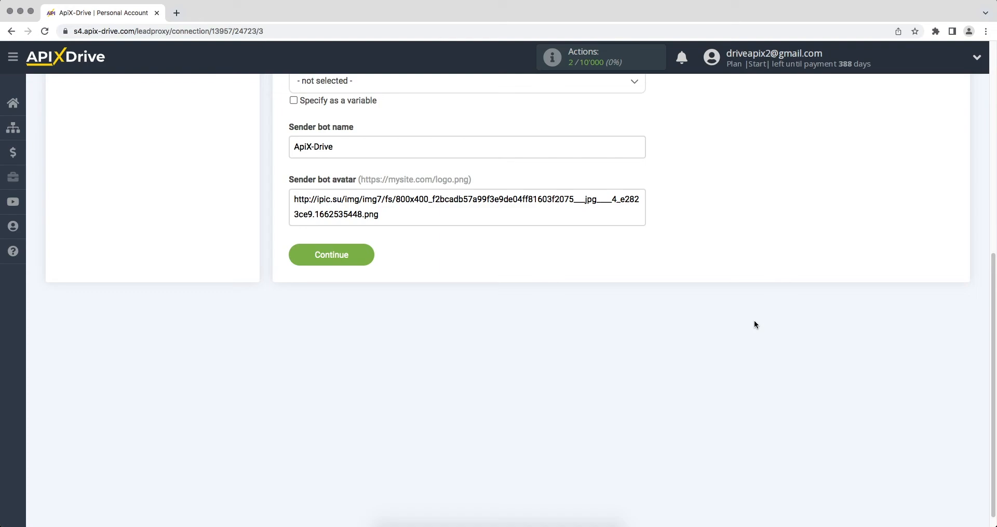
{"action": "left_click", "coordinate": [331, 254]}
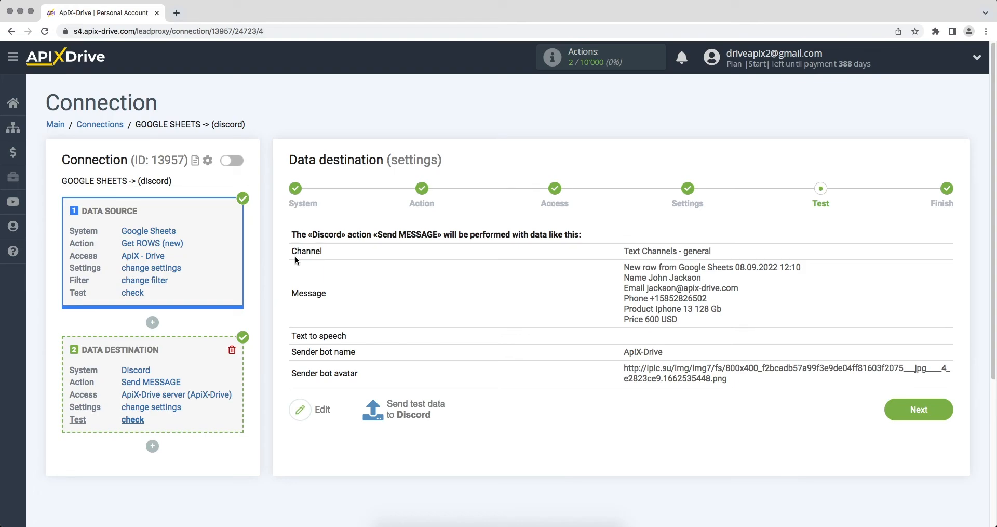
Move past the test preview to the Finish step of the Discord destination
{"action": "left_click", "coordinate": [416, 408]}
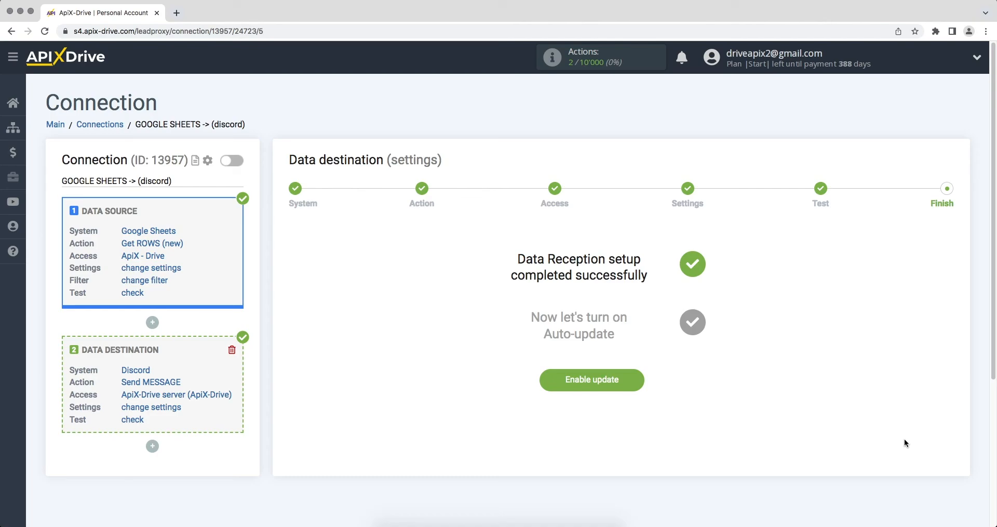
Enable auto-update for the Google Sheets to Discord connection, running every 10 minutes
{"action": "left_click", "coordinate": [591, 379]}
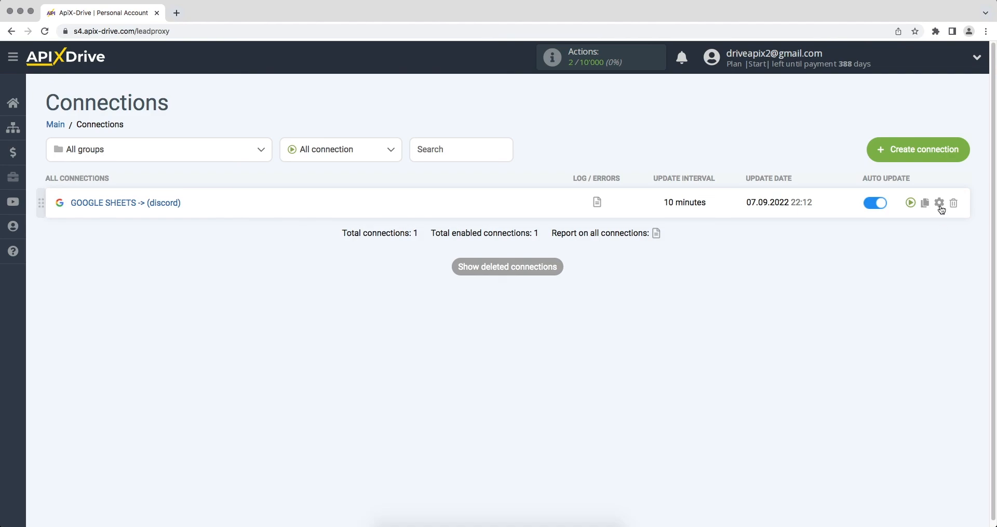
Change the connection's update interval from 10 to 5 minutes
{"action": "left_click", "coordinate": [940, 202]}
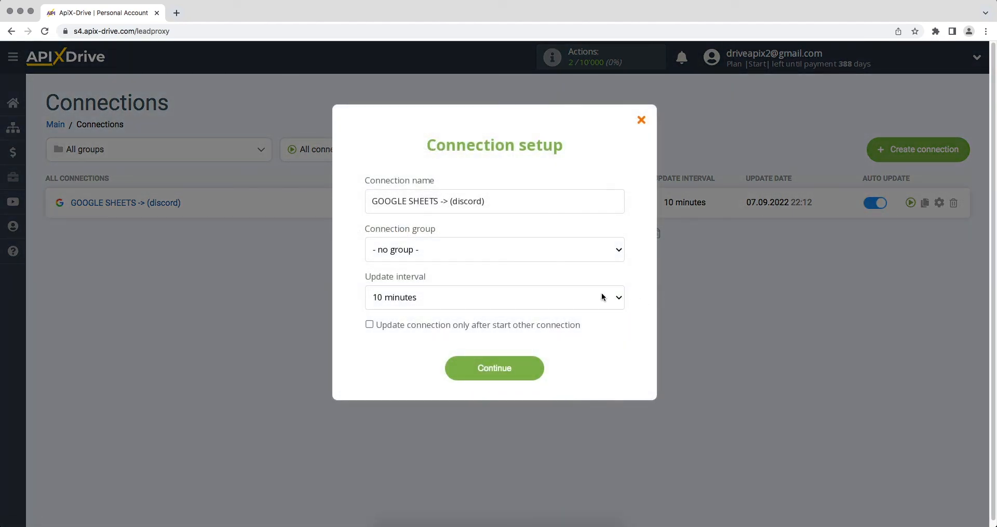
{"action": "left_click", "coordinate": [494, 297]}
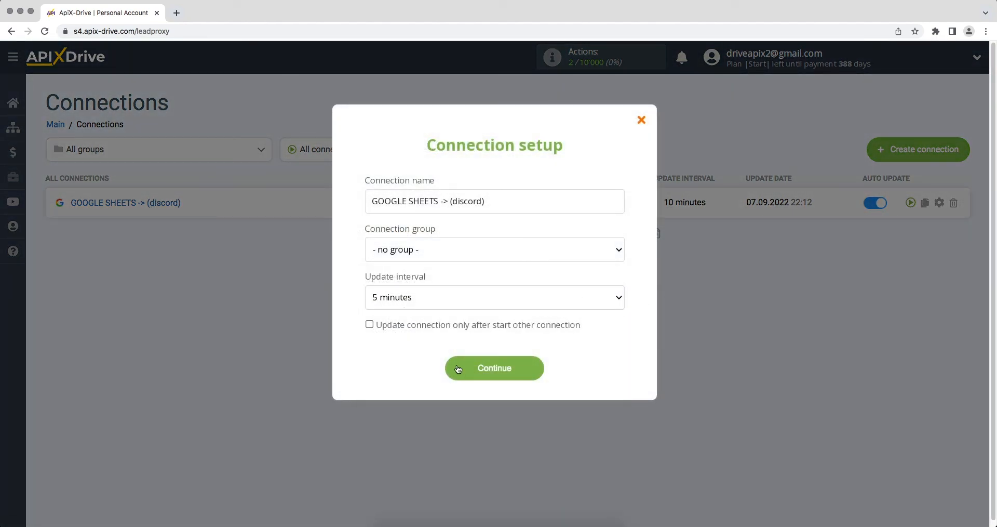
{"action": "left_click", "coordinate": [493, 367]}
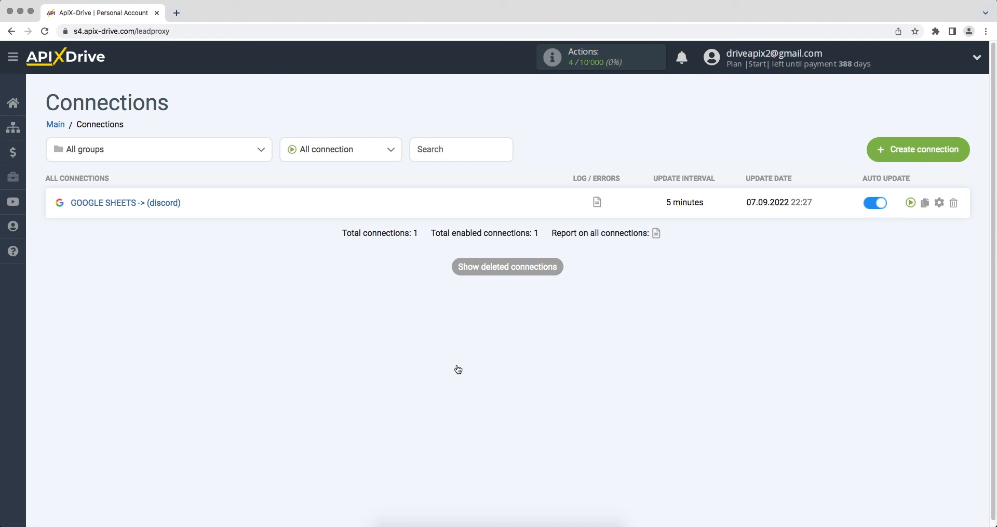